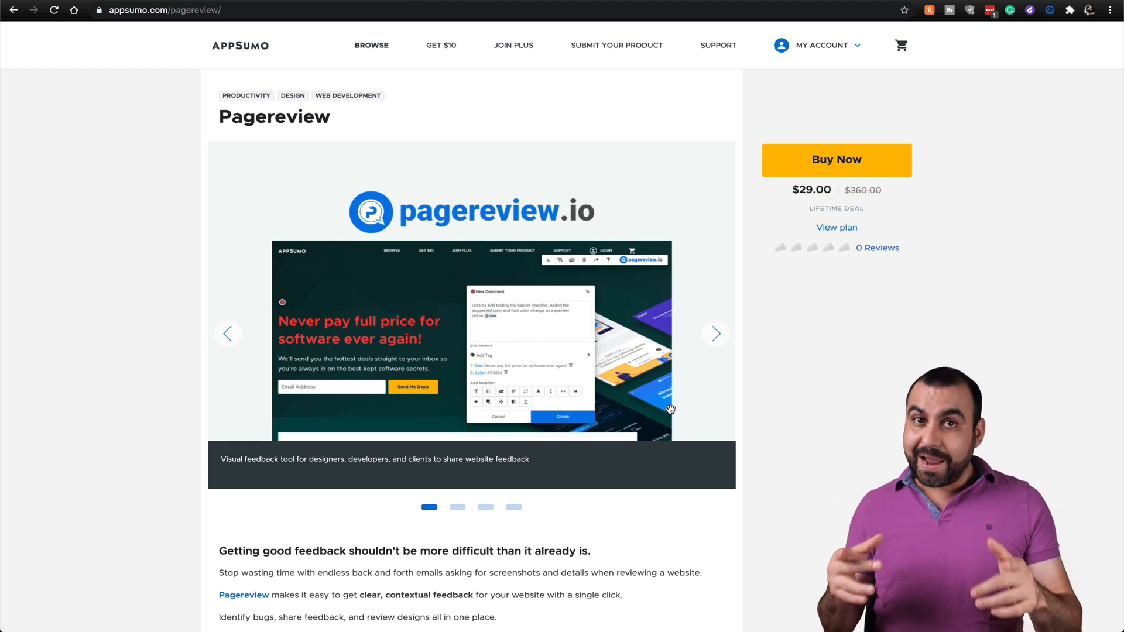
Step: Enter the 'New Workspace, Fri Sep 25 2020' workspace listing two members and three reviewed pages
scroll("down", 3)
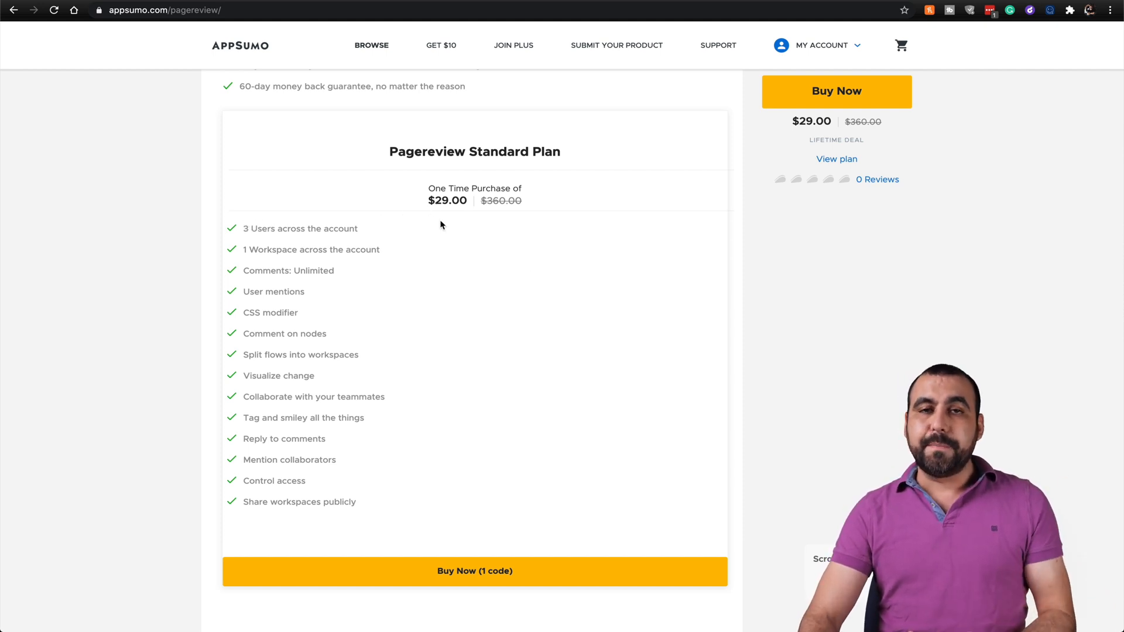
mouse_move(417, 235)
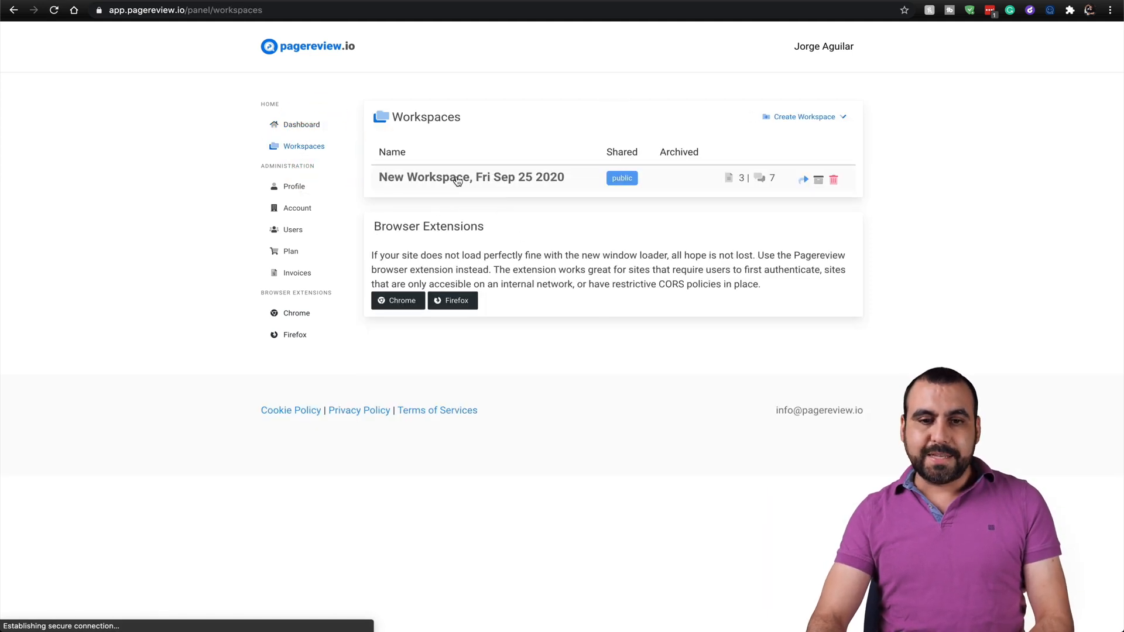
left_click(471, 177)
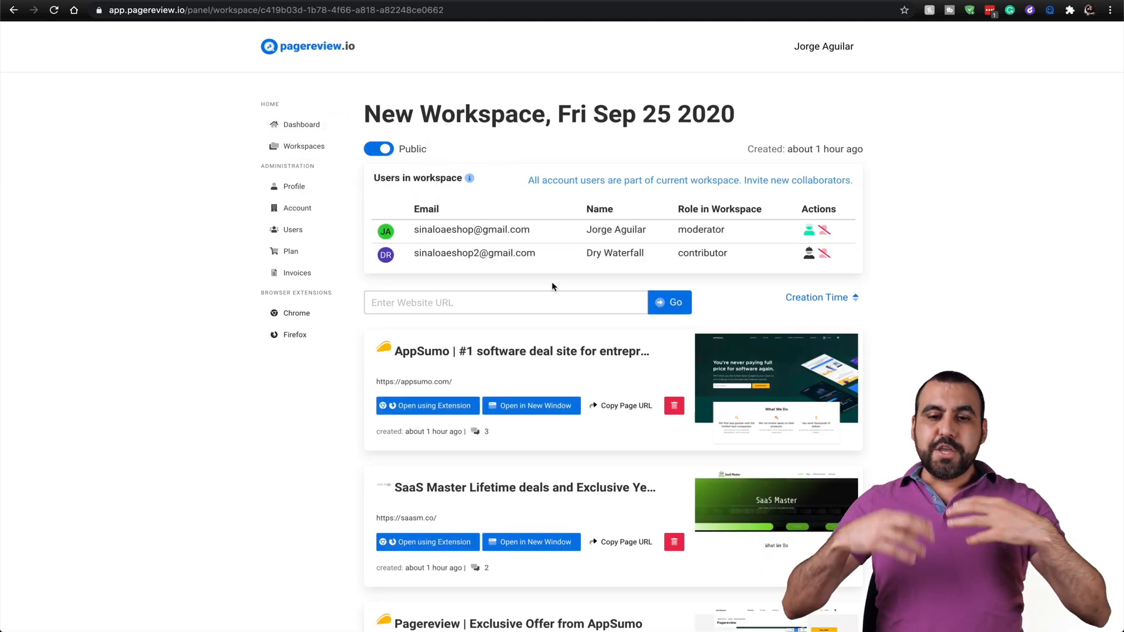
Step: Load the AppSumo Pagereview deal page in a new window with the feedback toolbar overlaid
left_click(506, 302)
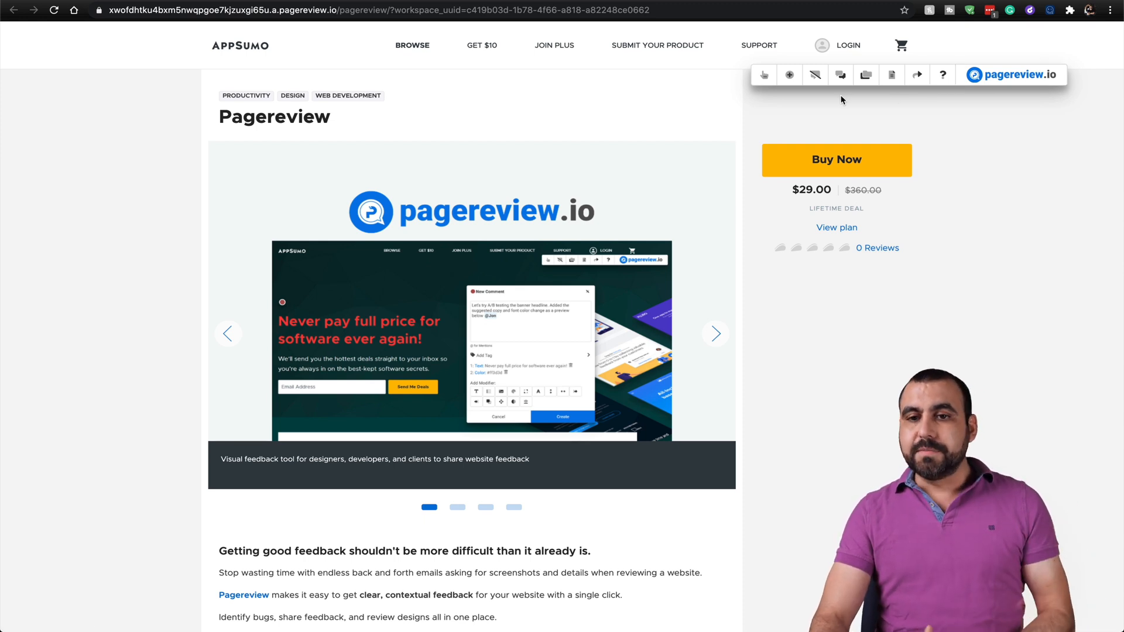
mouse_move(765, 75)
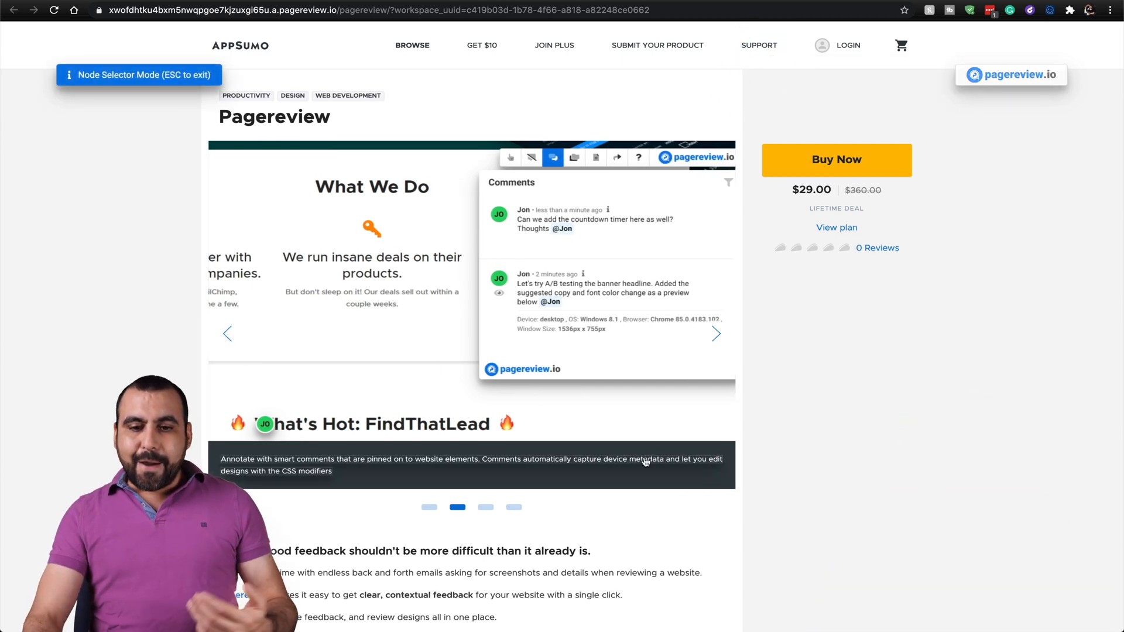
Step: Write the comment 'I suggest you change this' on the TL;DR heading
scroll("down", 3)
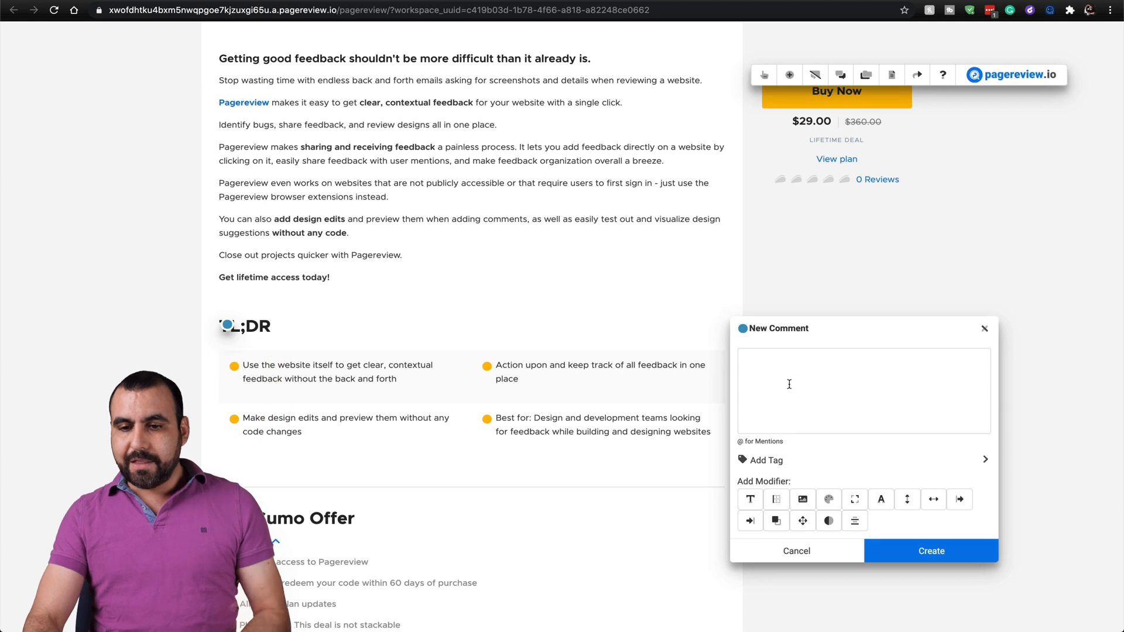
left_click(789, 384)
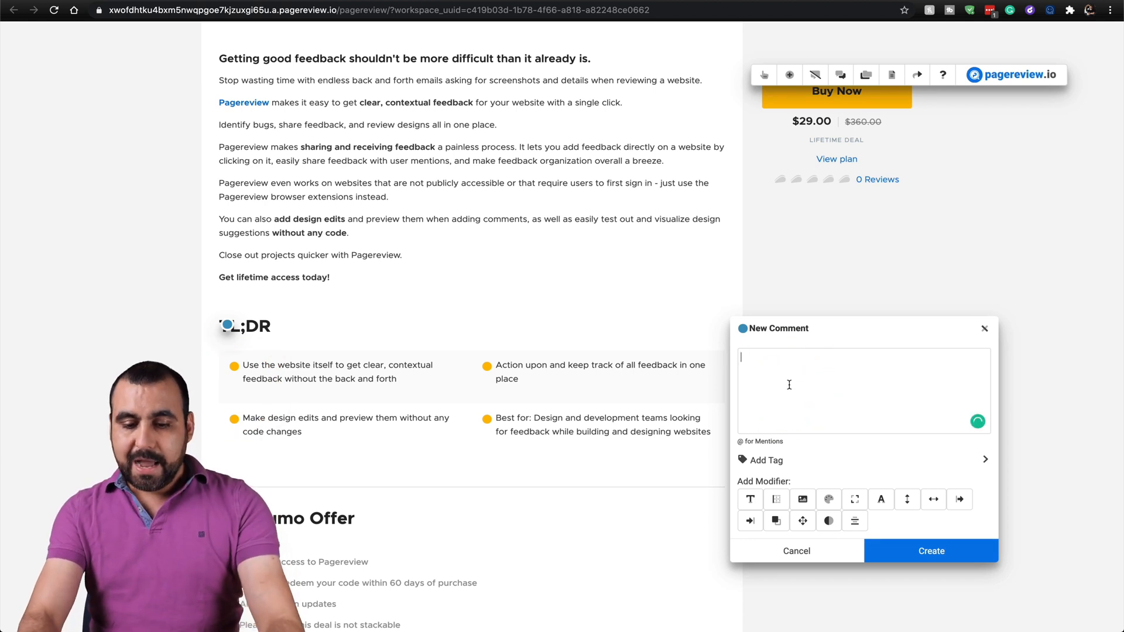
type("I suggest you")
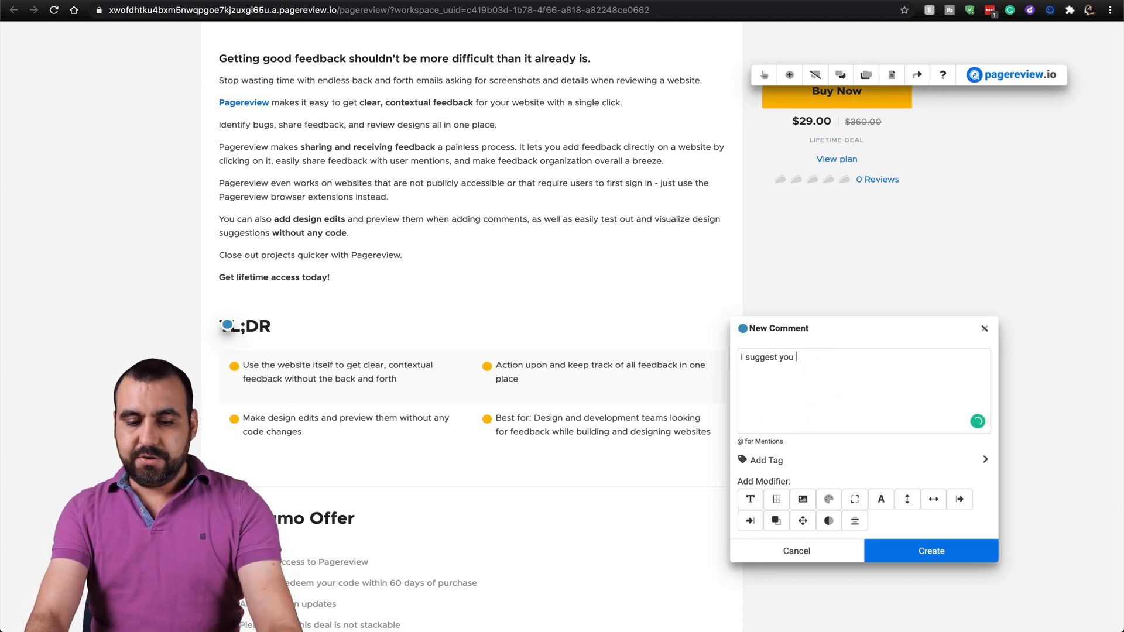
type("change this")
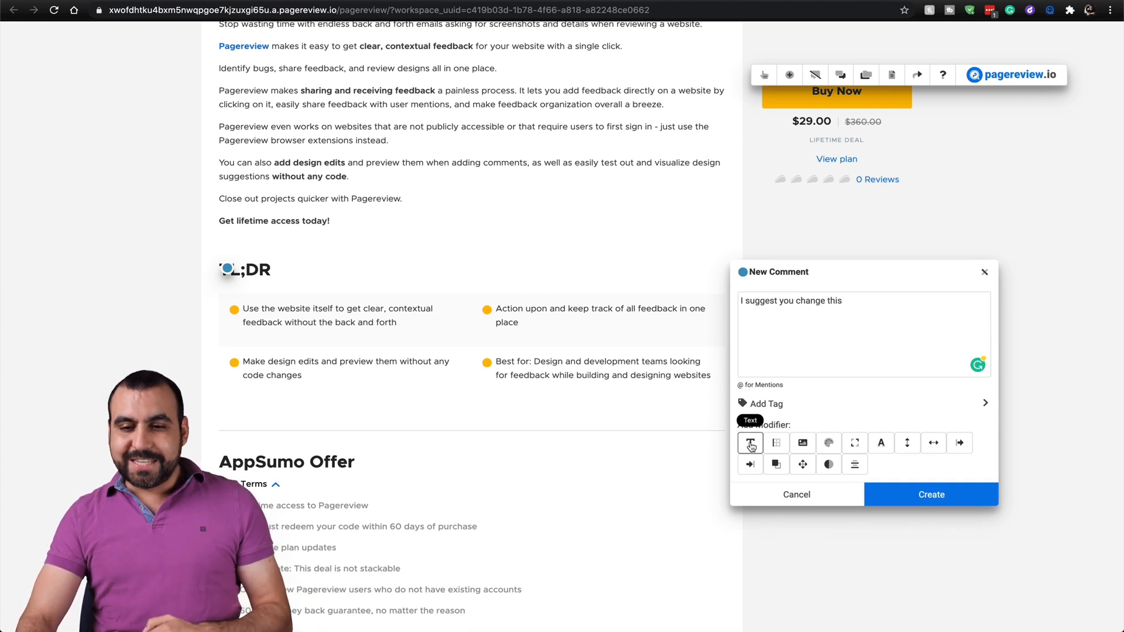
Step: Add a Text modifier renaming the heading to 'USER CASES'
left_click(750, 443)
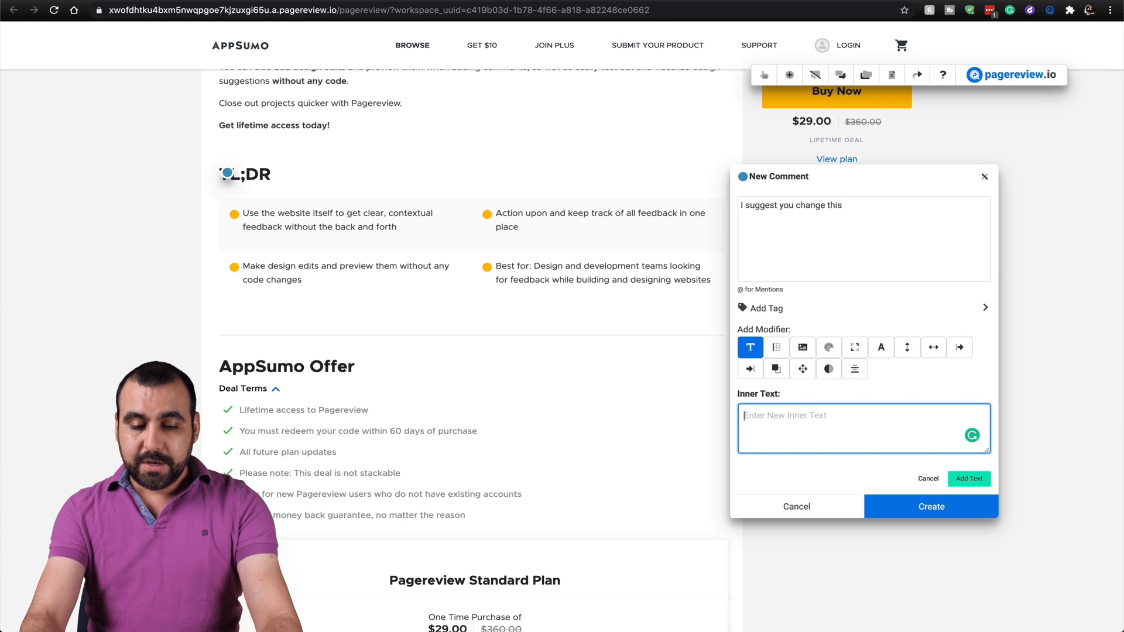
type("USER CASES")
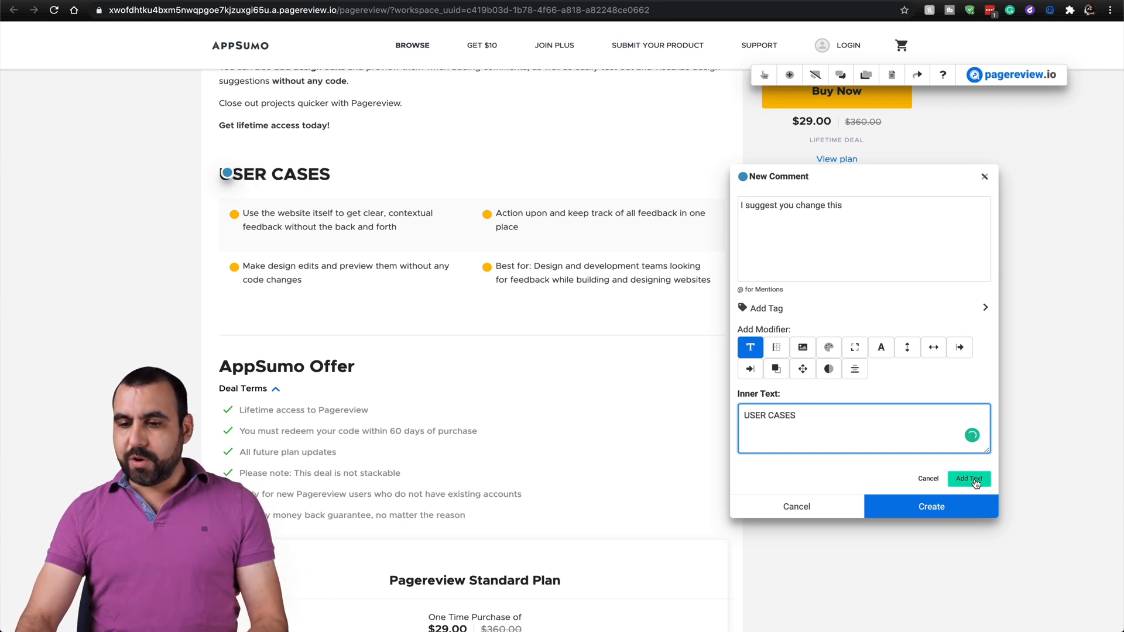
left_click(969, 477)
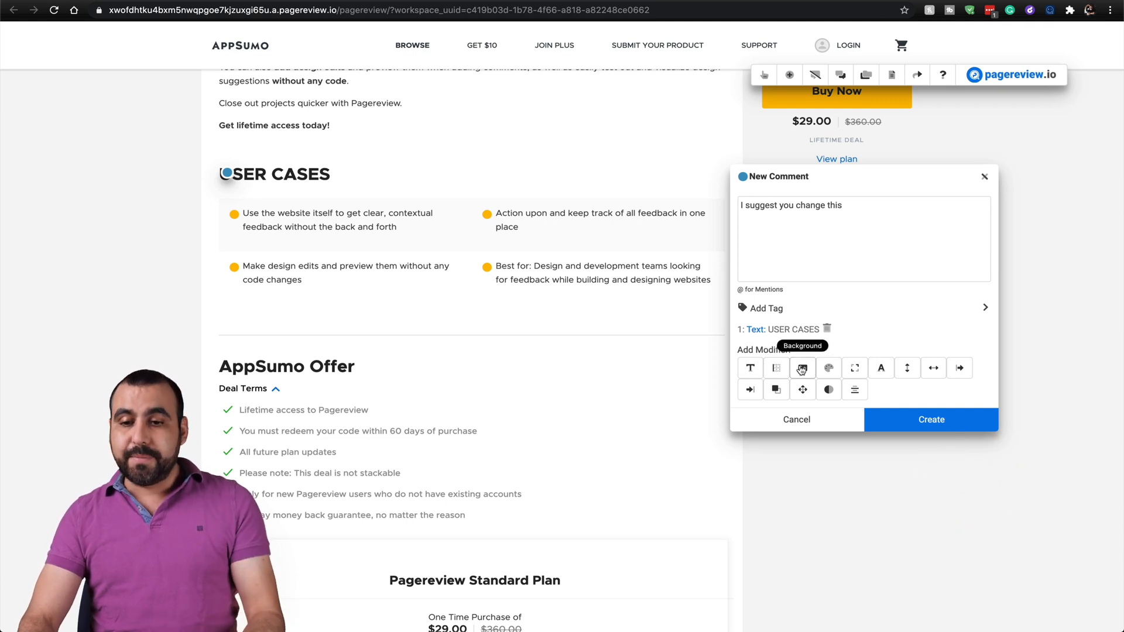
Step: Add a red text-color modifier and a near-black background modifier to the USER CASES heading
left_click(829, 368)
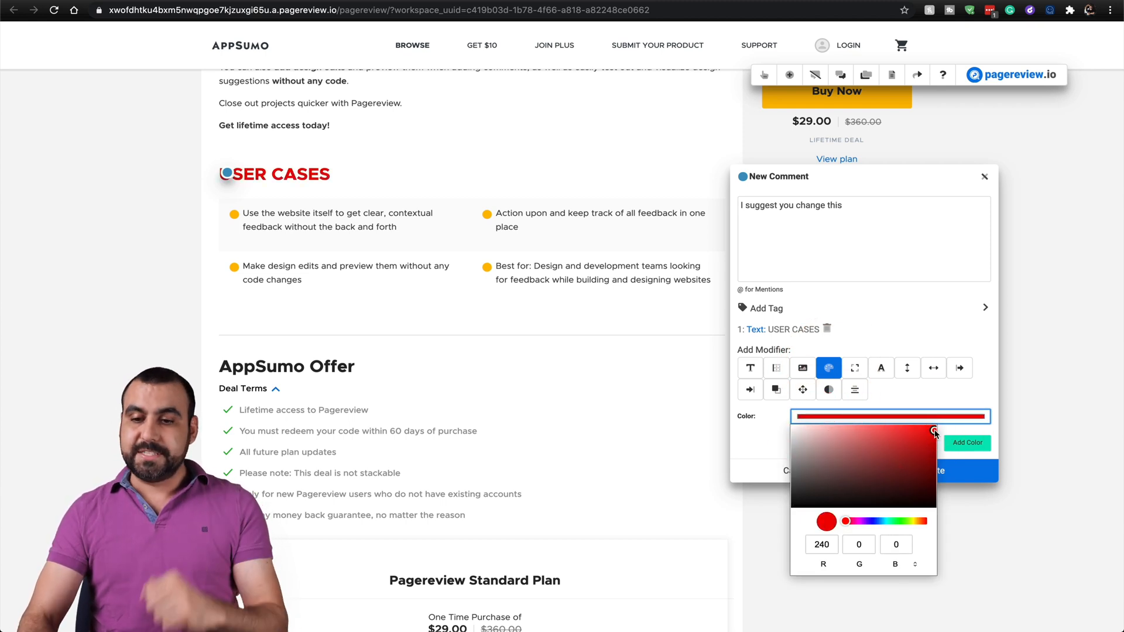
left_click(968, 442)
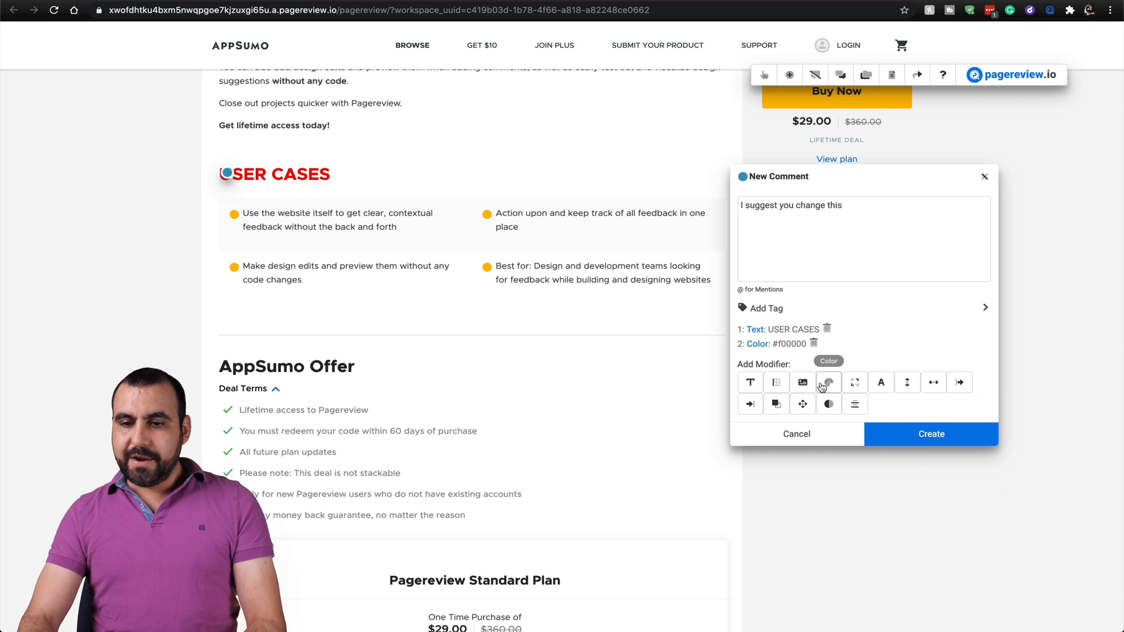
left_click(803, 381)
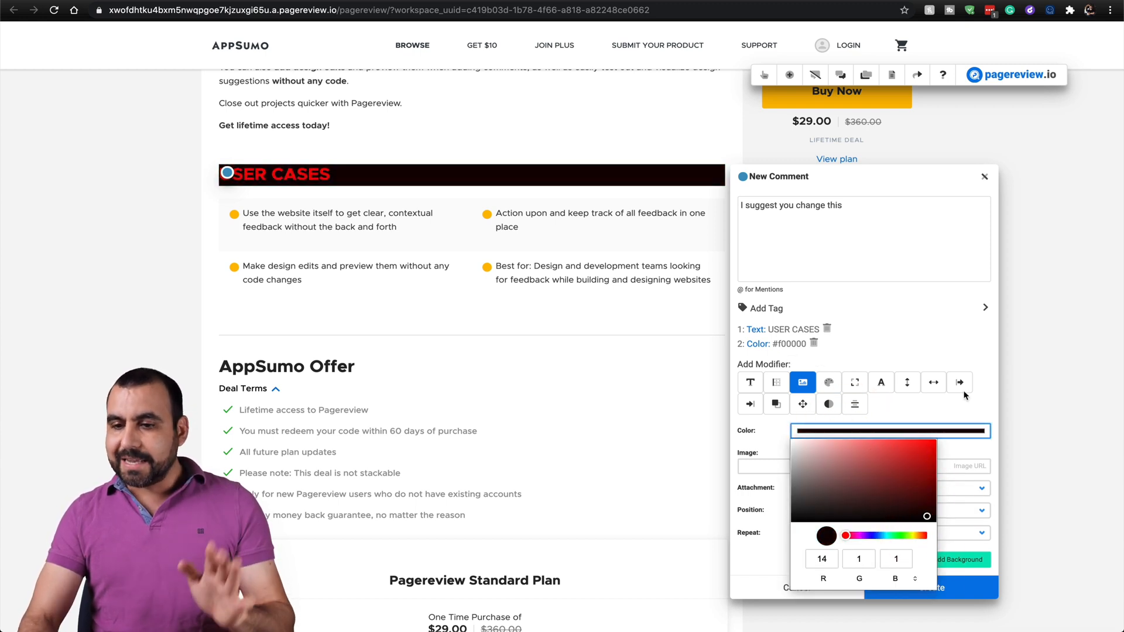
left_click(890, 430)
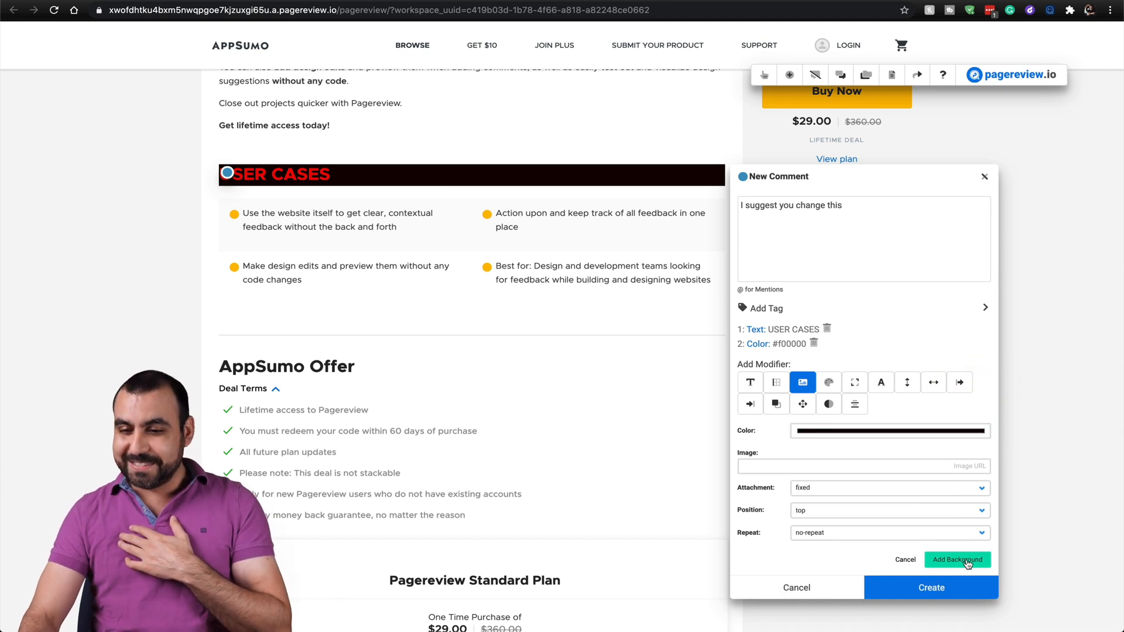
left_click(958, 560)
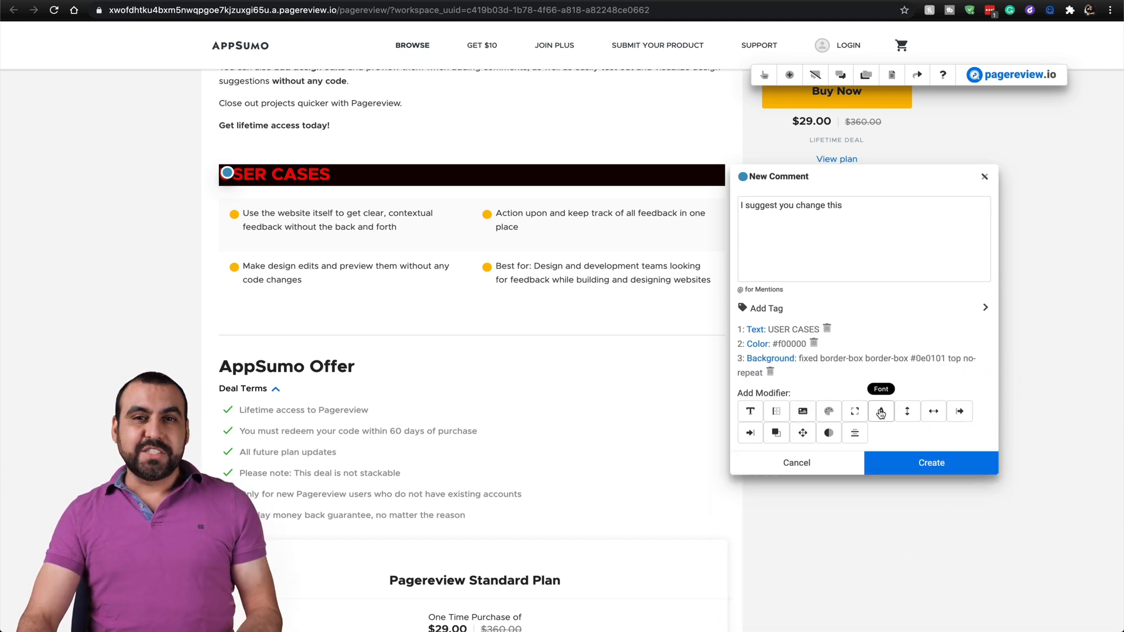
Step: Add a Height modifier raising the heading to 142px
left_click(907, 412)
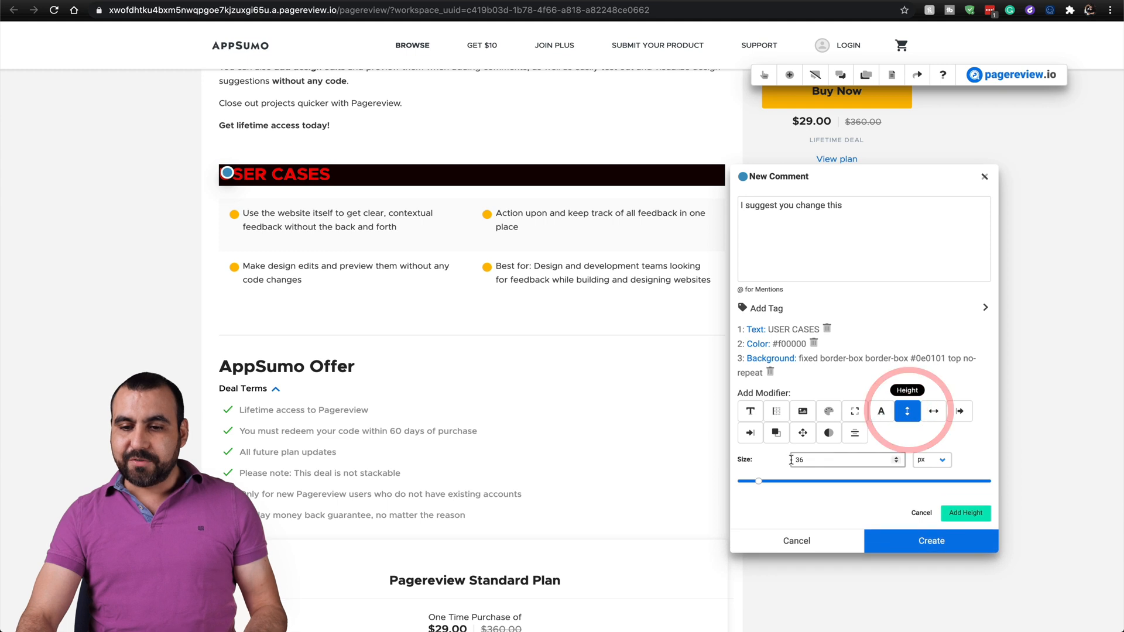
left_click_drag(759, 482, 811, 481)
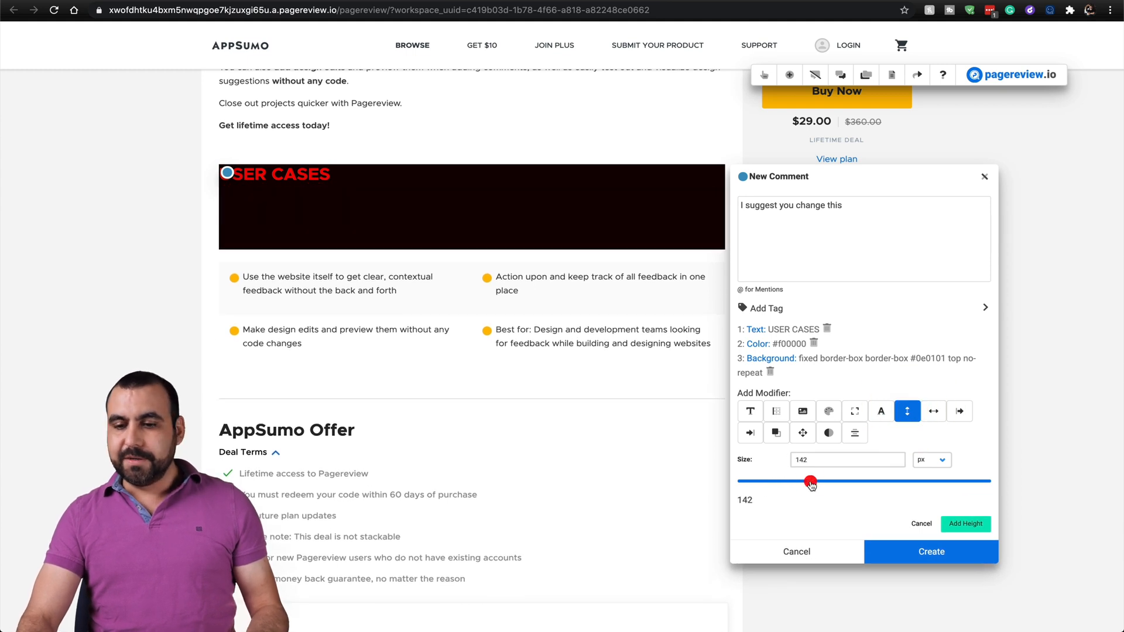
left_click(966, 525)
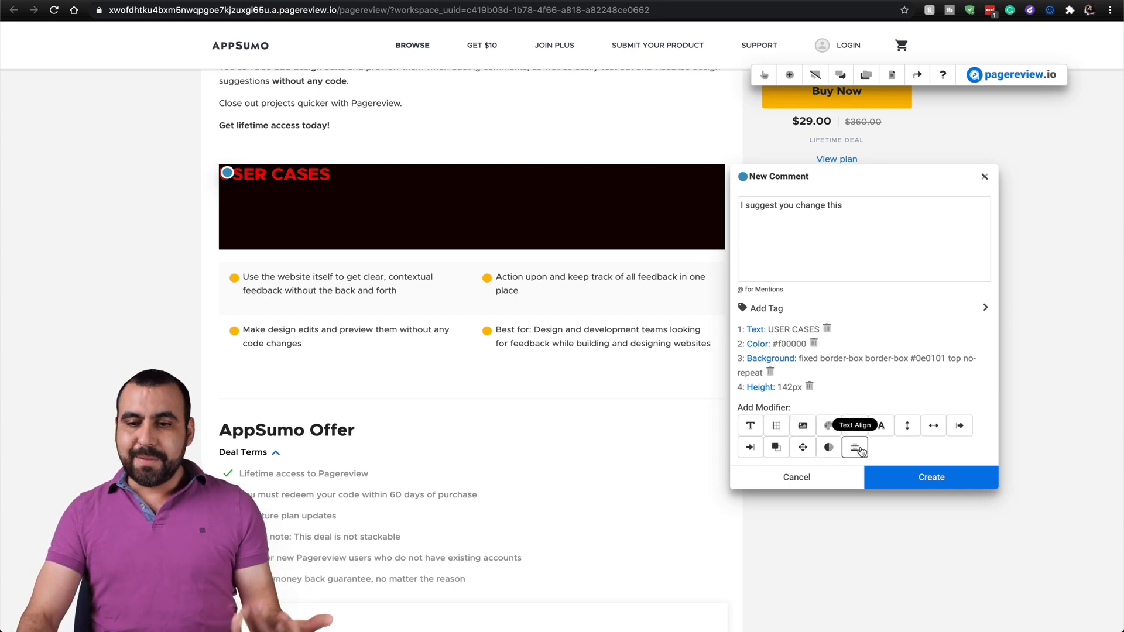
Step: Set Text Align to center and create the comment with all its modifiers
left_click(855, 446)
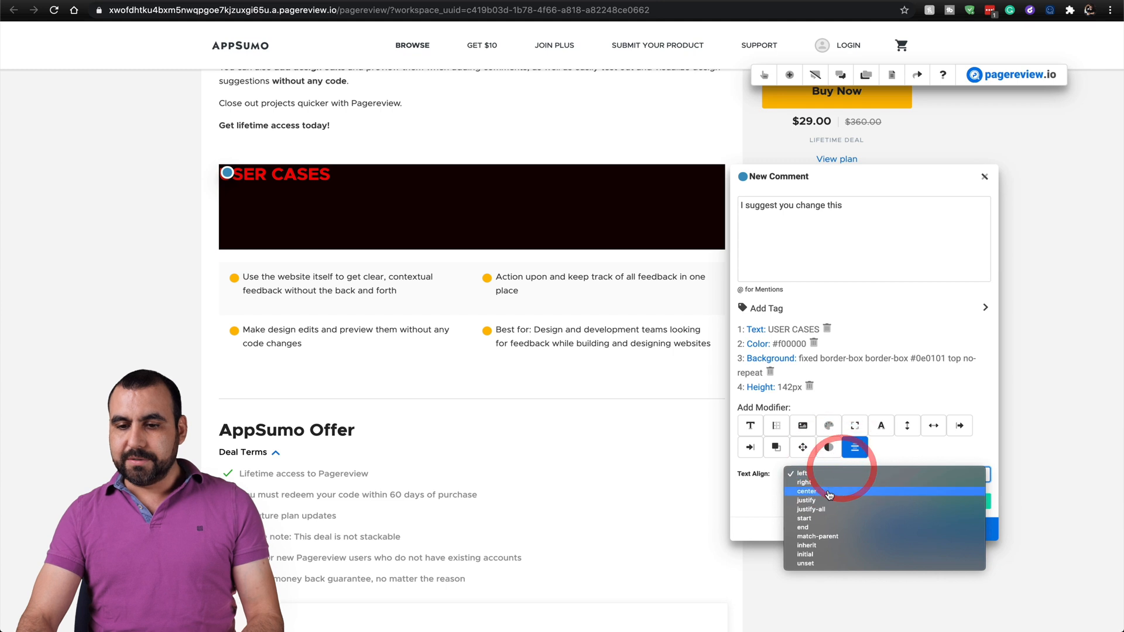
left_click(808, 491)
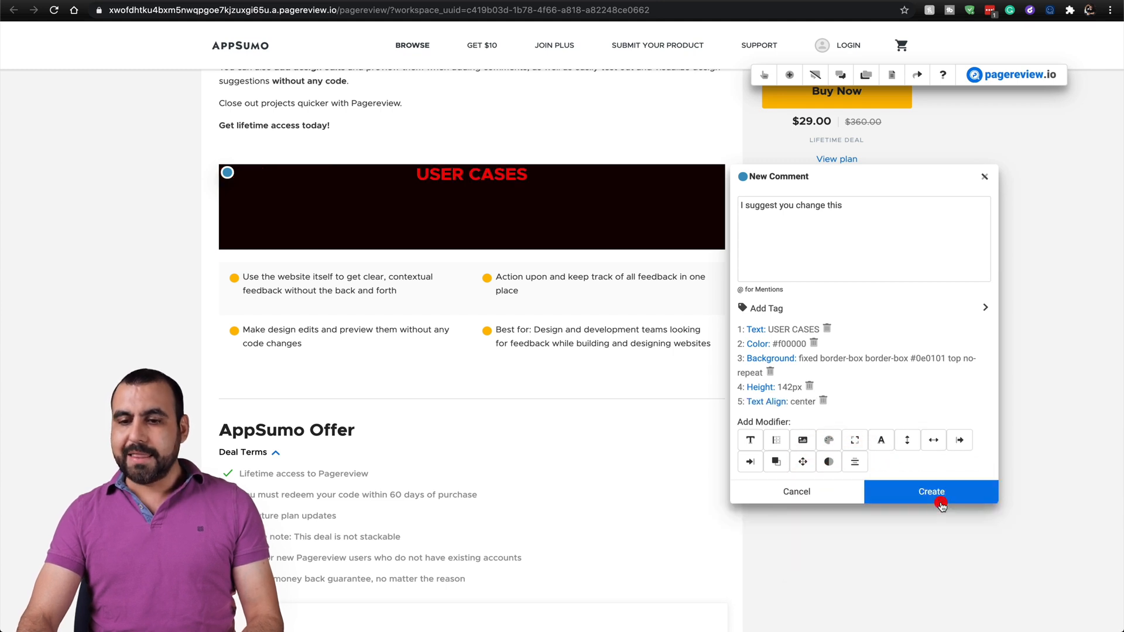
left_click(931, 490)
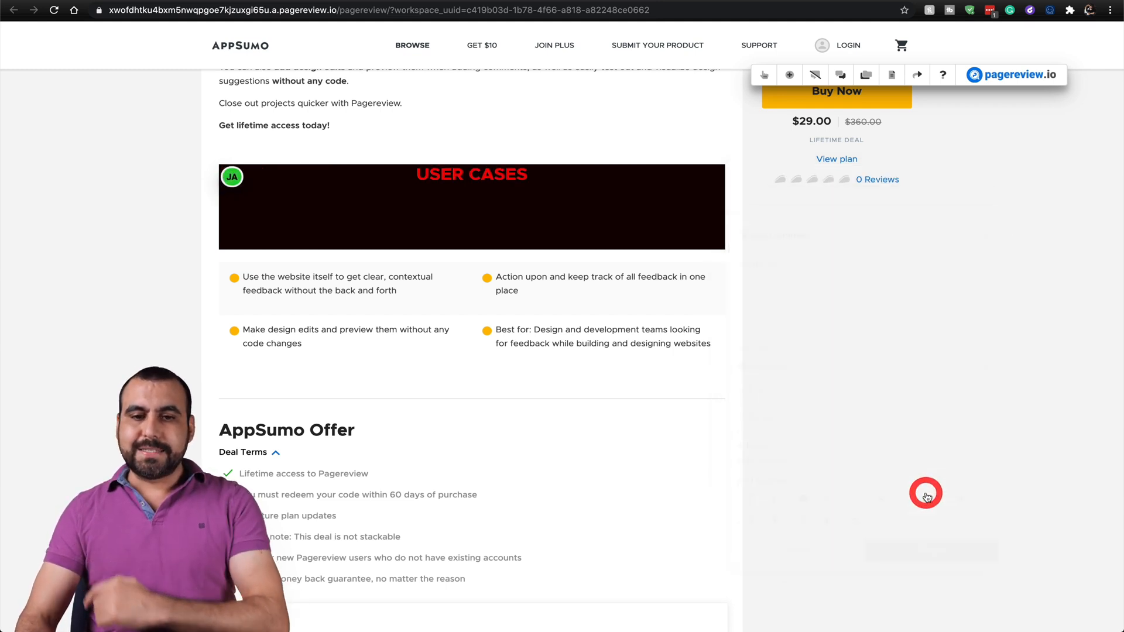
Step: Pin a new comment reading 'due up the price' on the Standard Plan price
left_click(925, 495)
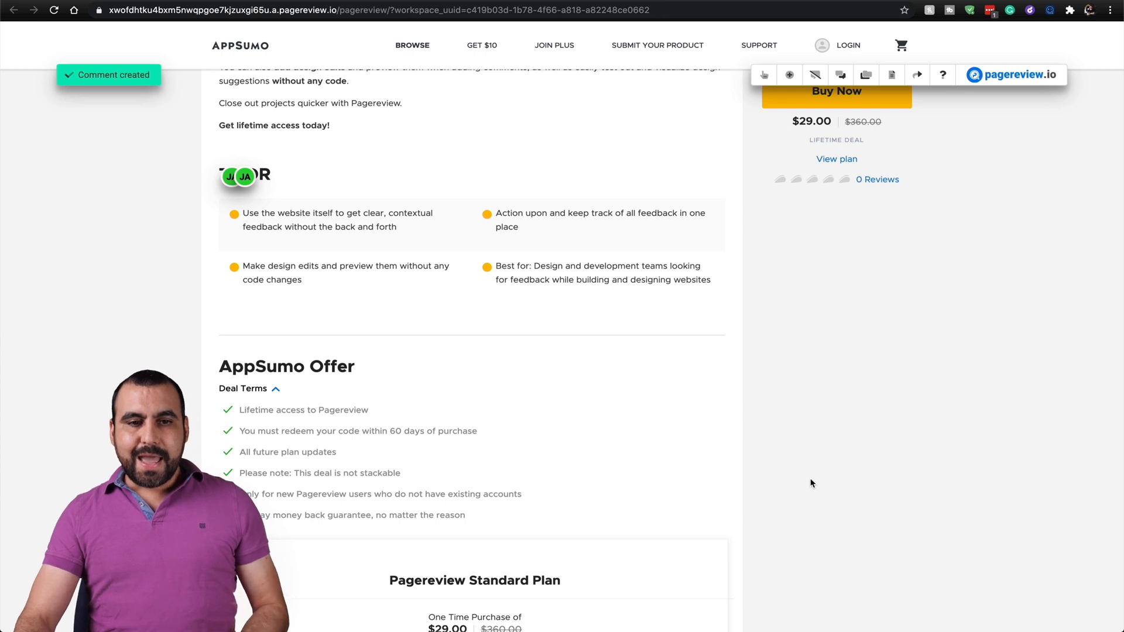
scroll("down", 3)
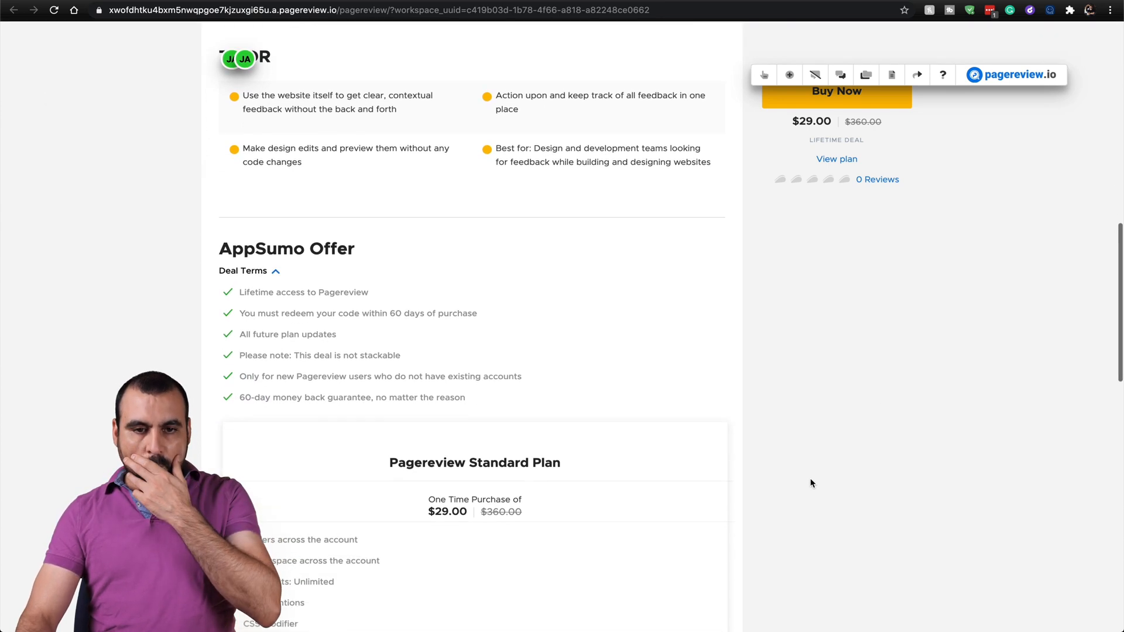
scroll("down", 3)
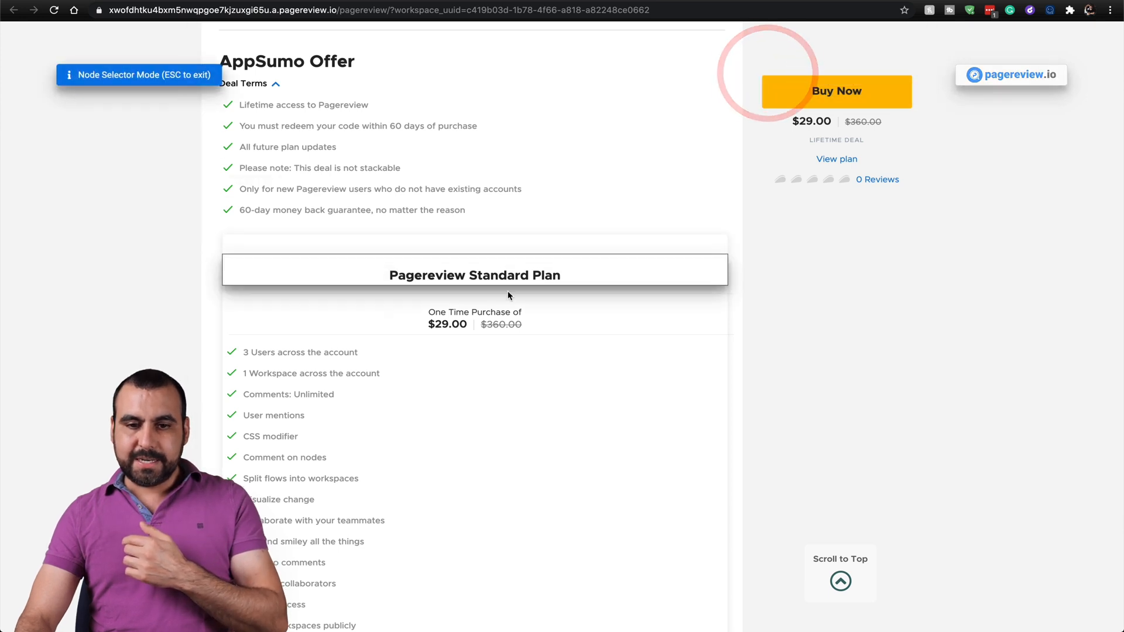
left_click(437, 328)
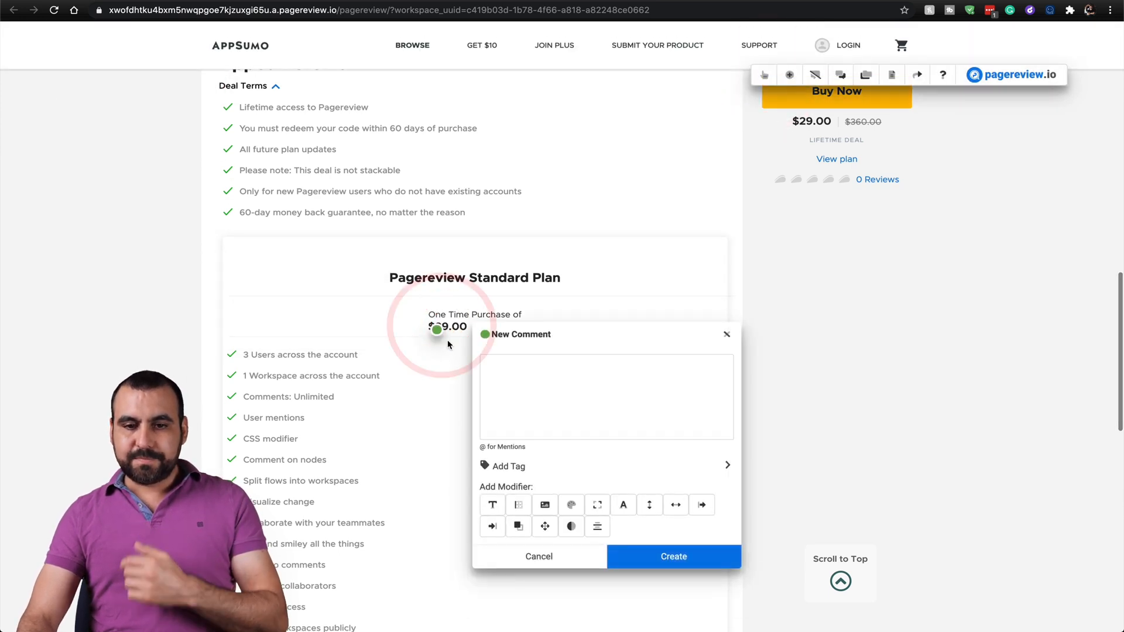
left_click(605, 398)
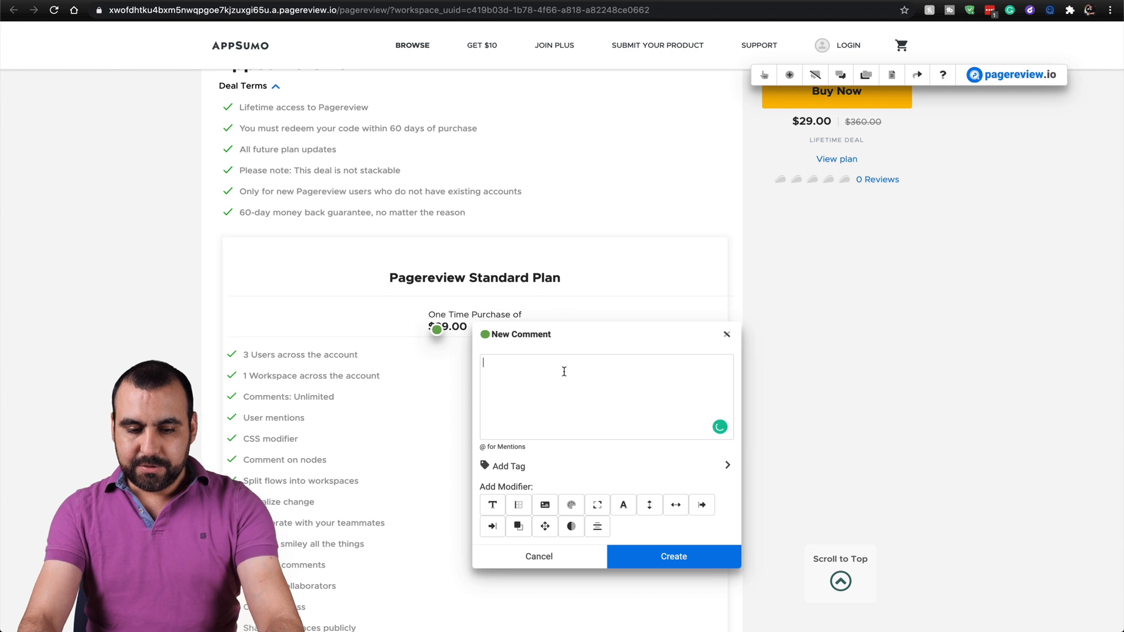
type("due up the")
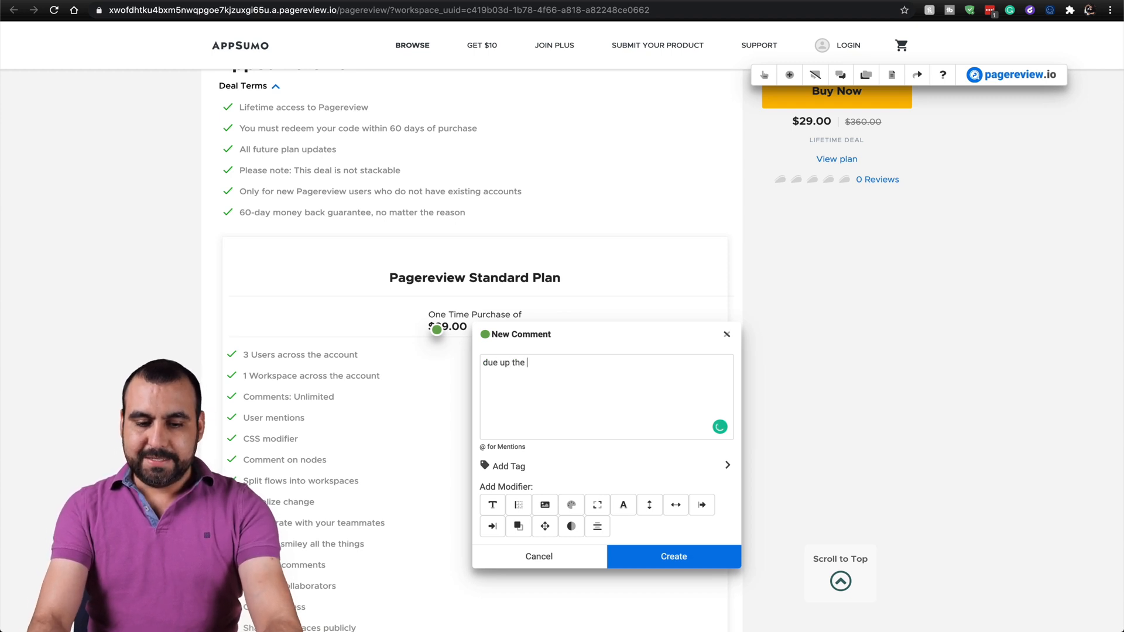
type("price")
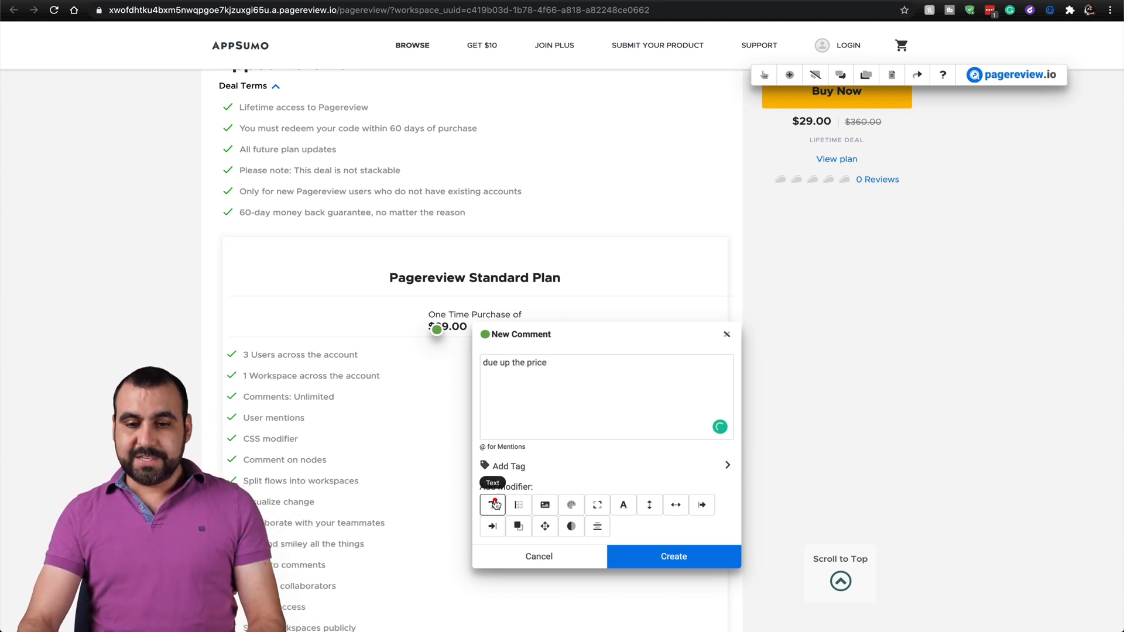
Step: Add a Text modifier proposing '$49.00' and create the price comment
left_click(493, 504)
type("$49.00")
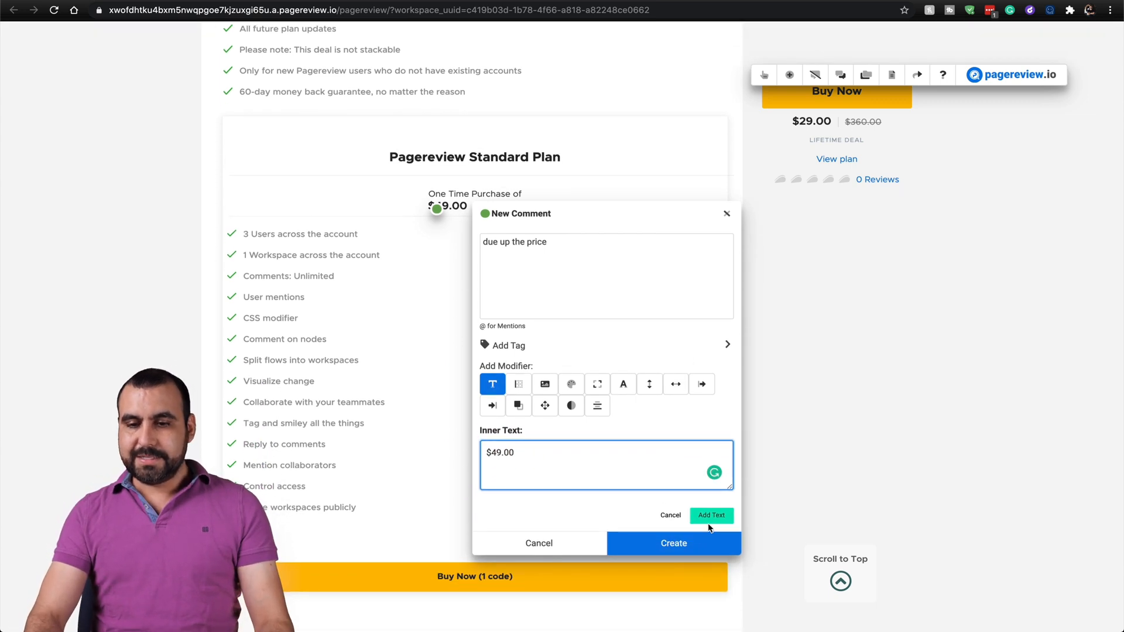
left_click(710, 515)
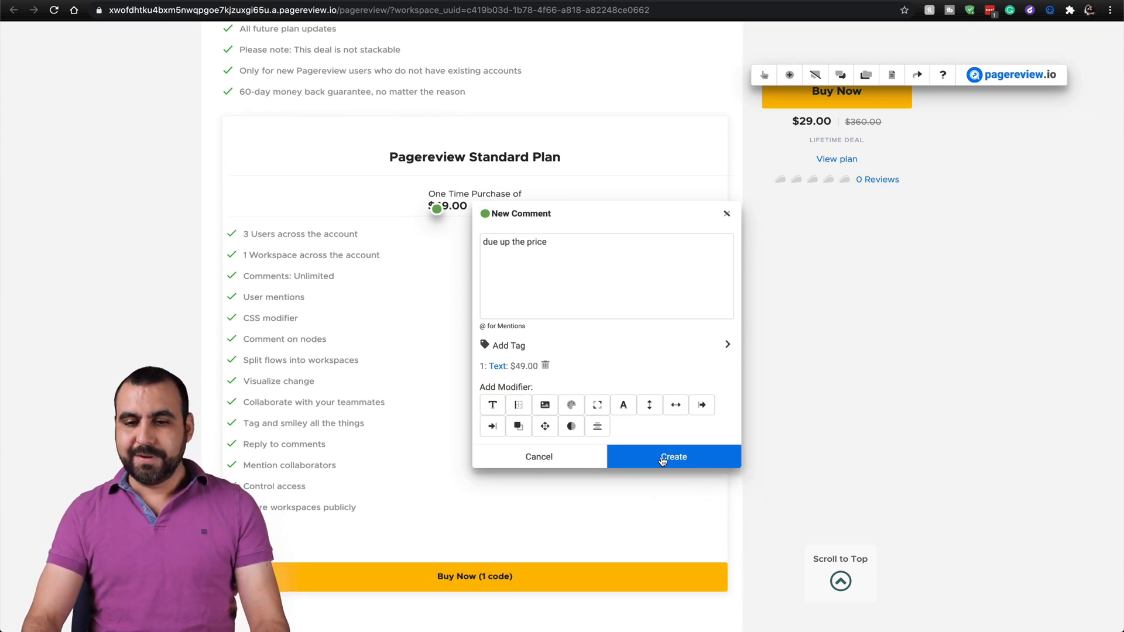
left_click(672, 457)
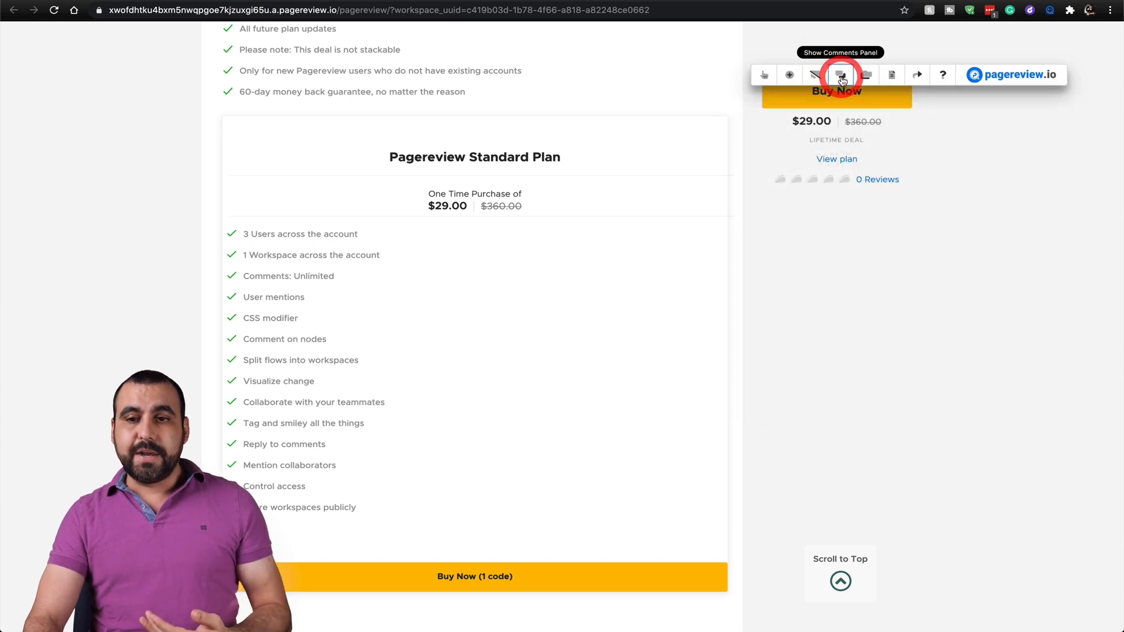
Step: Show the comments panel listing all four posted comments, newest first
left_click(841, 75)
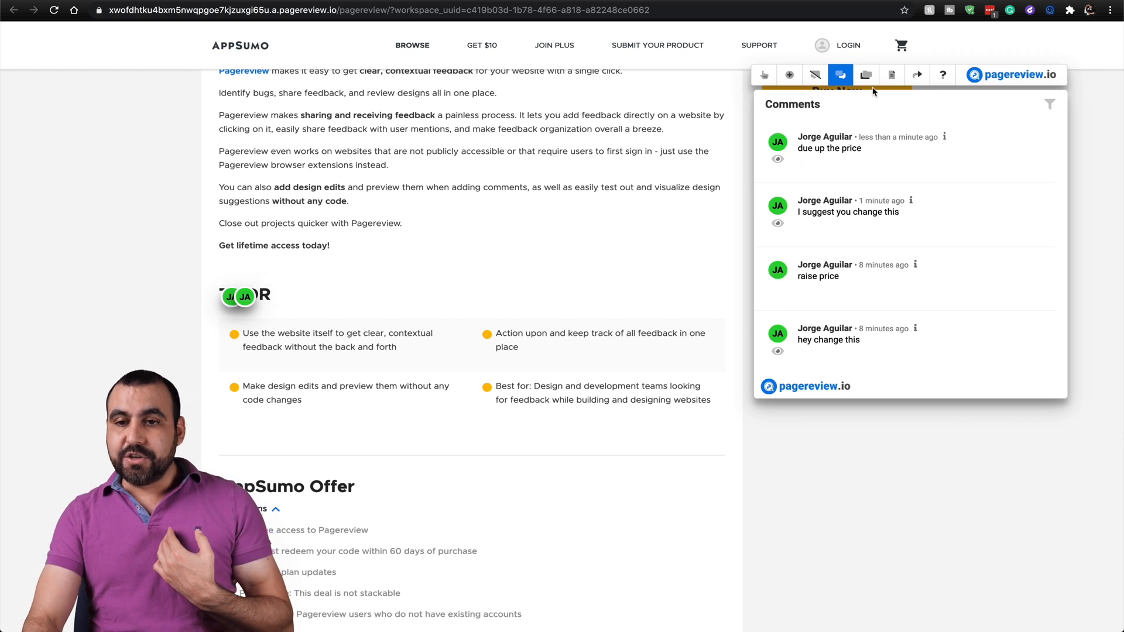
mouse_move(865, 75)
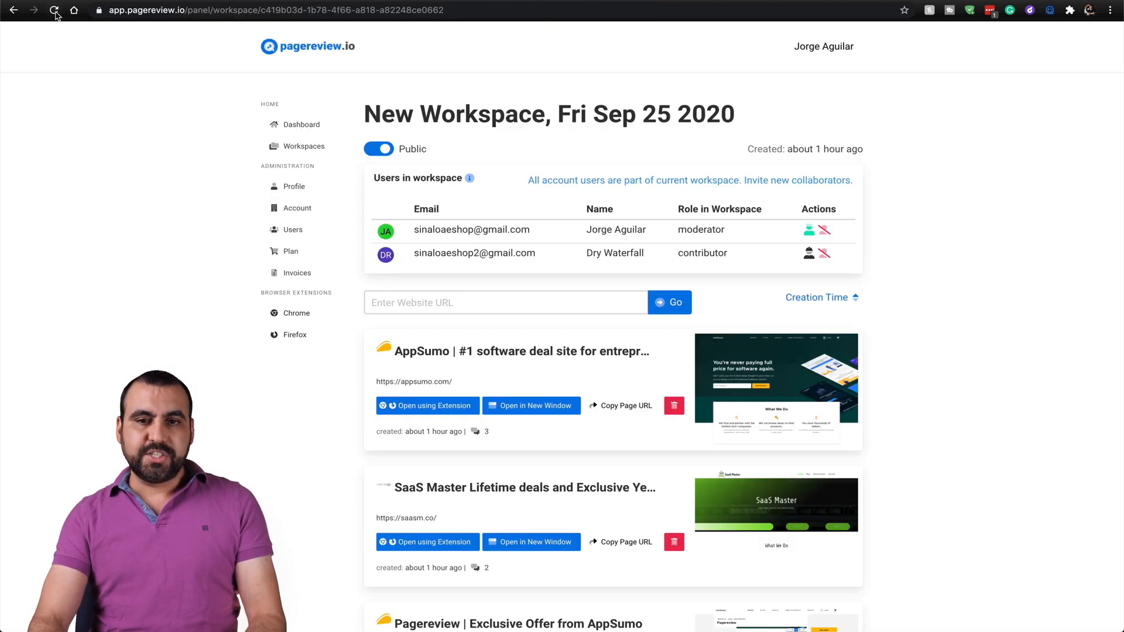
Step: Copy the AppSumo page's public URL from the dashboard and load it in a private window
scroll("down", 3)
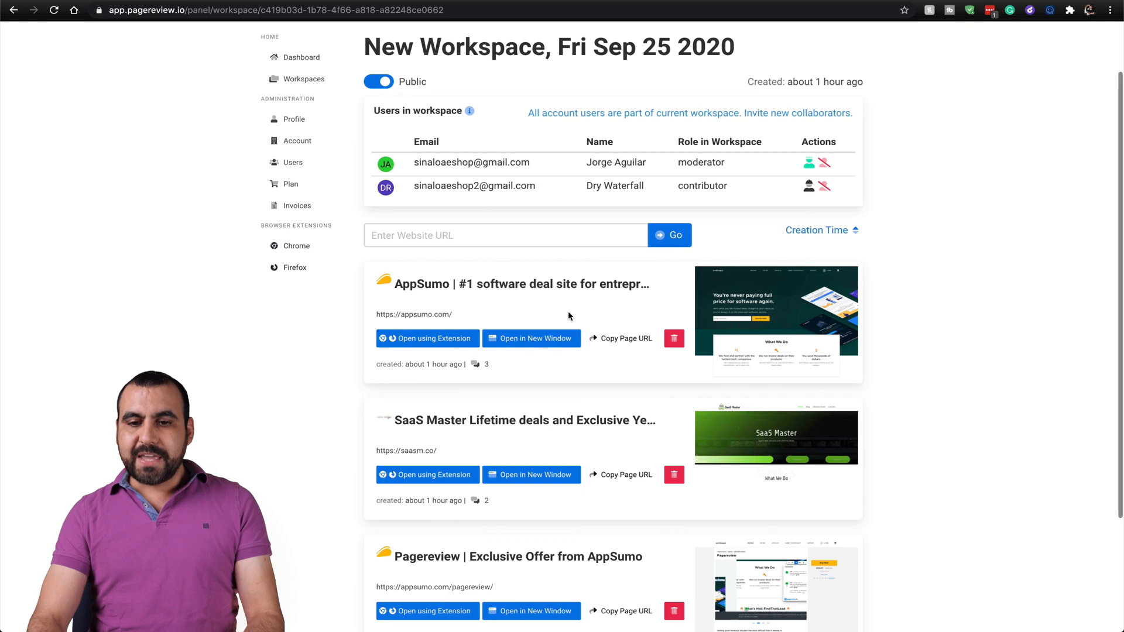
mouse_move(625, 338)
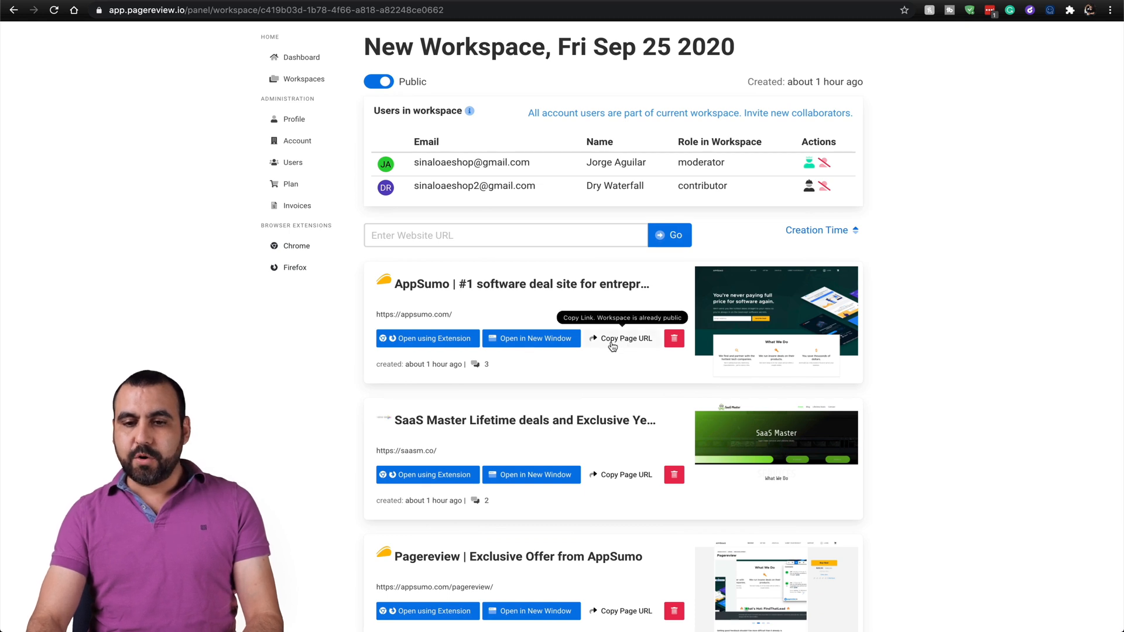
left_click(626, 337)
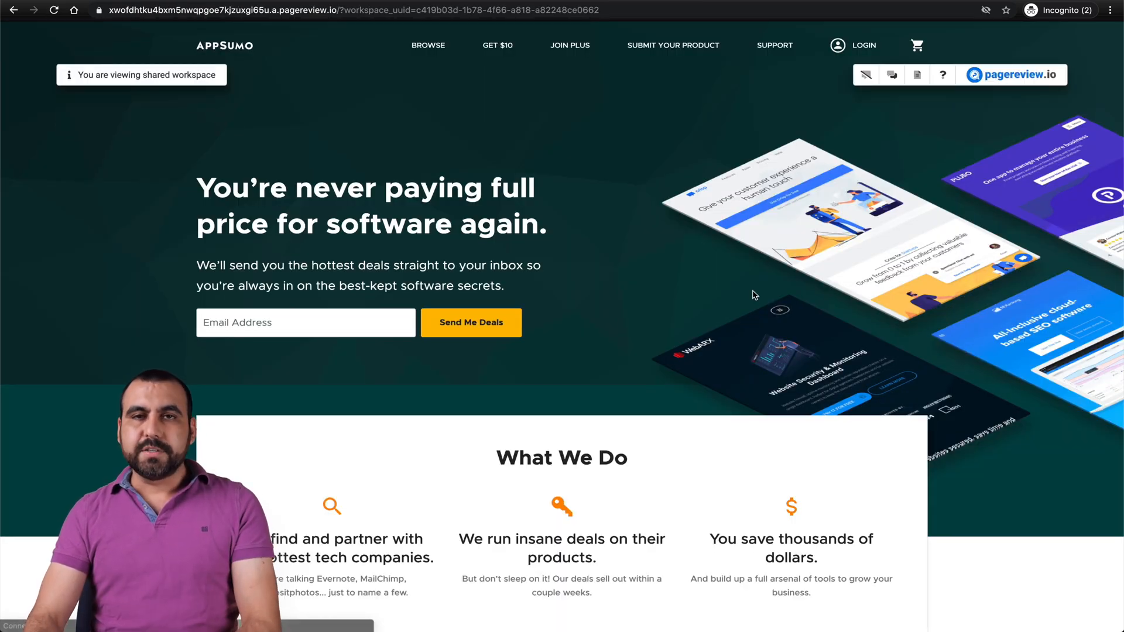
mouse_move(867, 75)
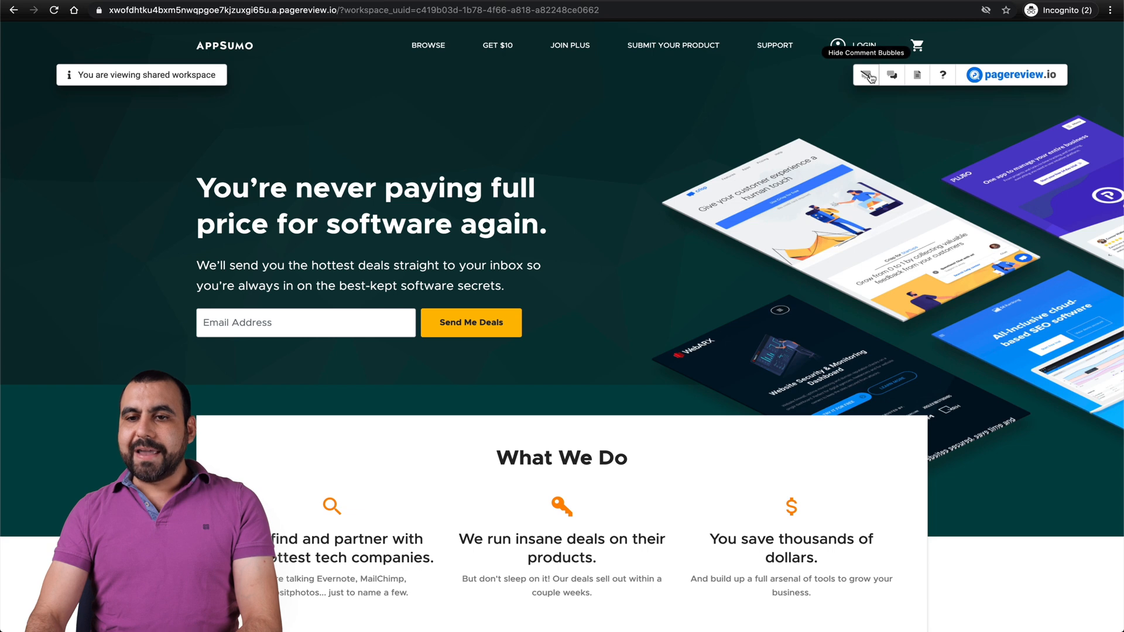
Step: Show the shared view's comments panel and preview the earlier comments' red highlight
left_click(892, 75)
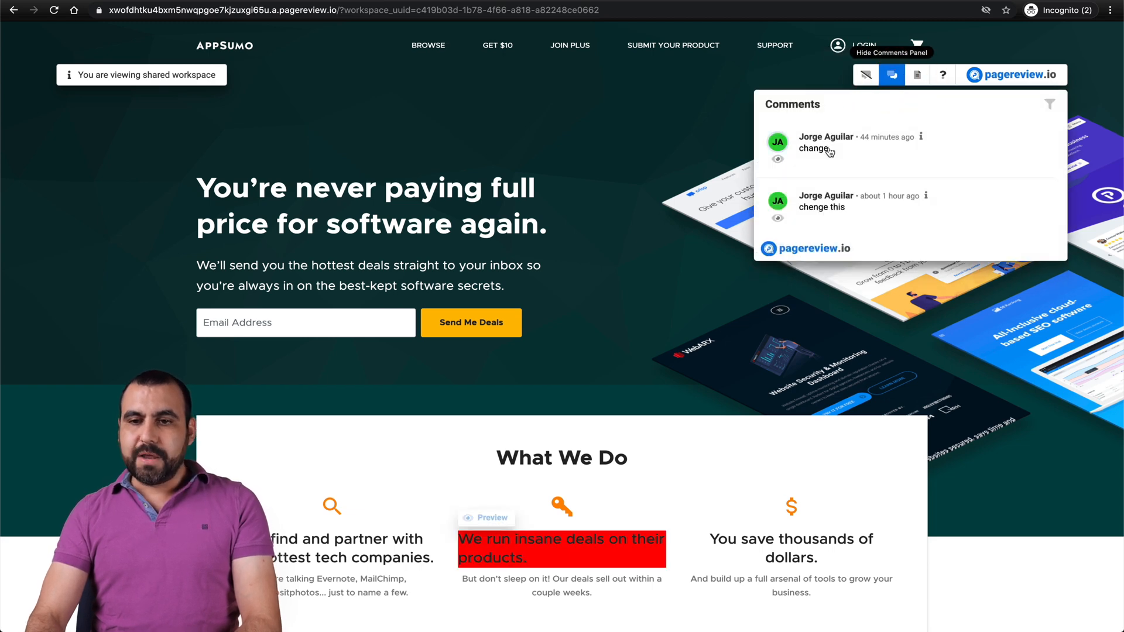
scroll("down", 3)
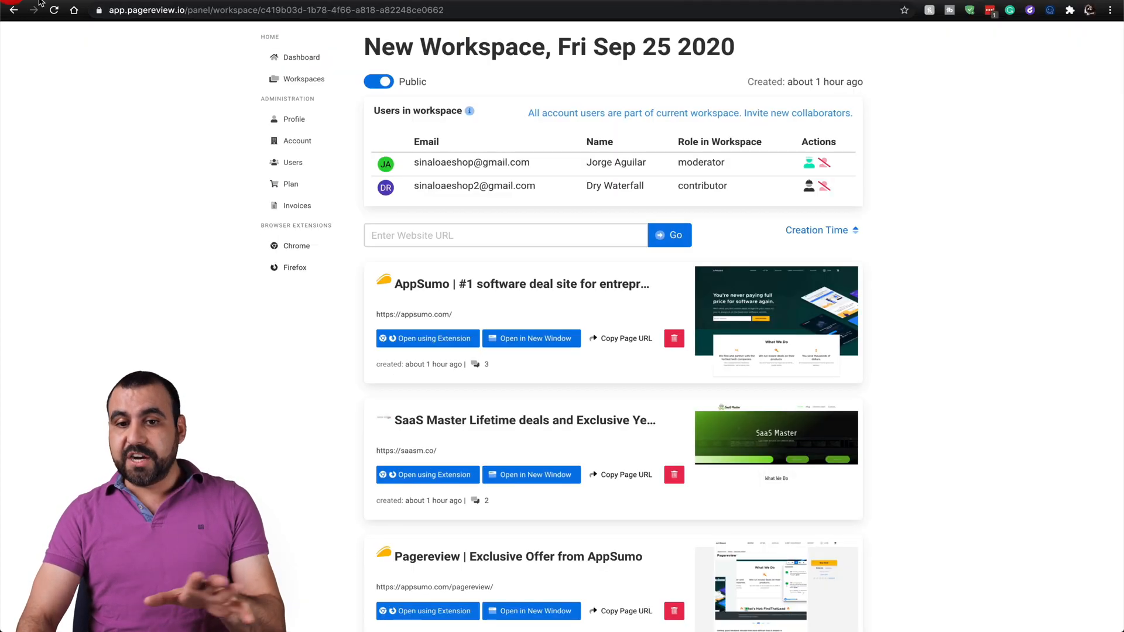
mouse_move(625, 337)
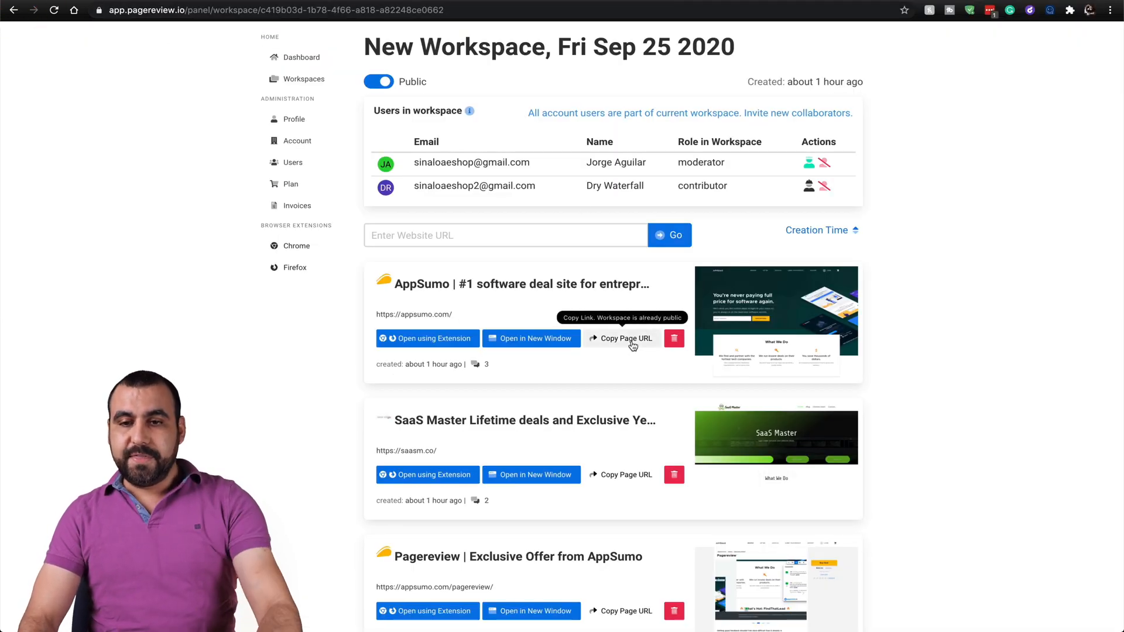
Step: Reload the AppSumo page from its copied URL in a normal window and show its comments panel
left_click(531, 338)
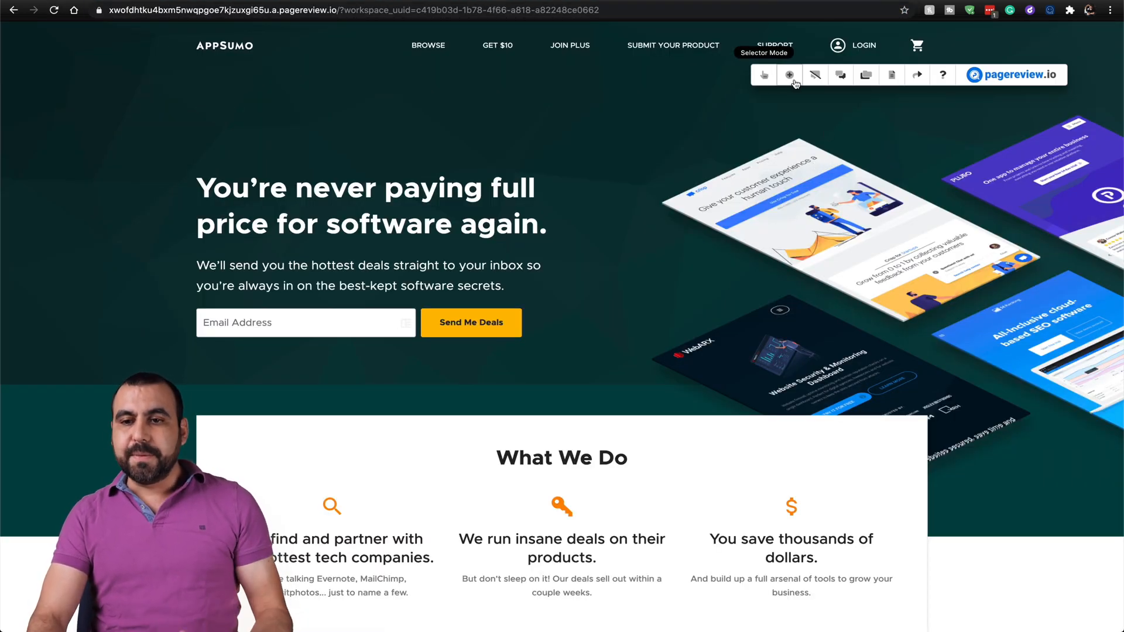
left_click(840, 75)
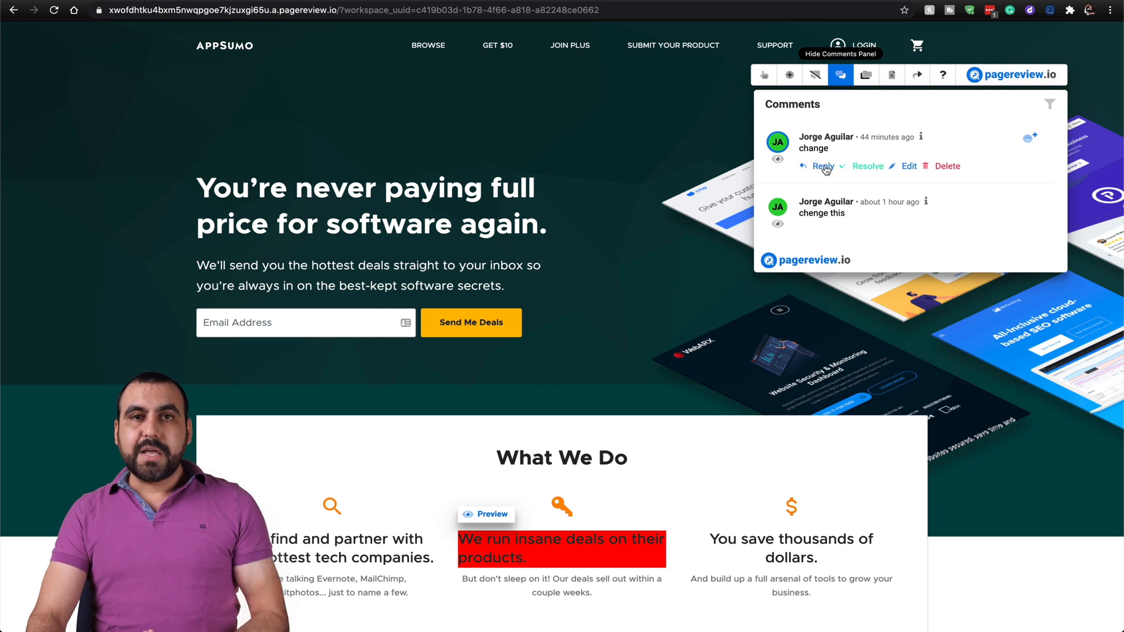
mouse_move(867, 170)
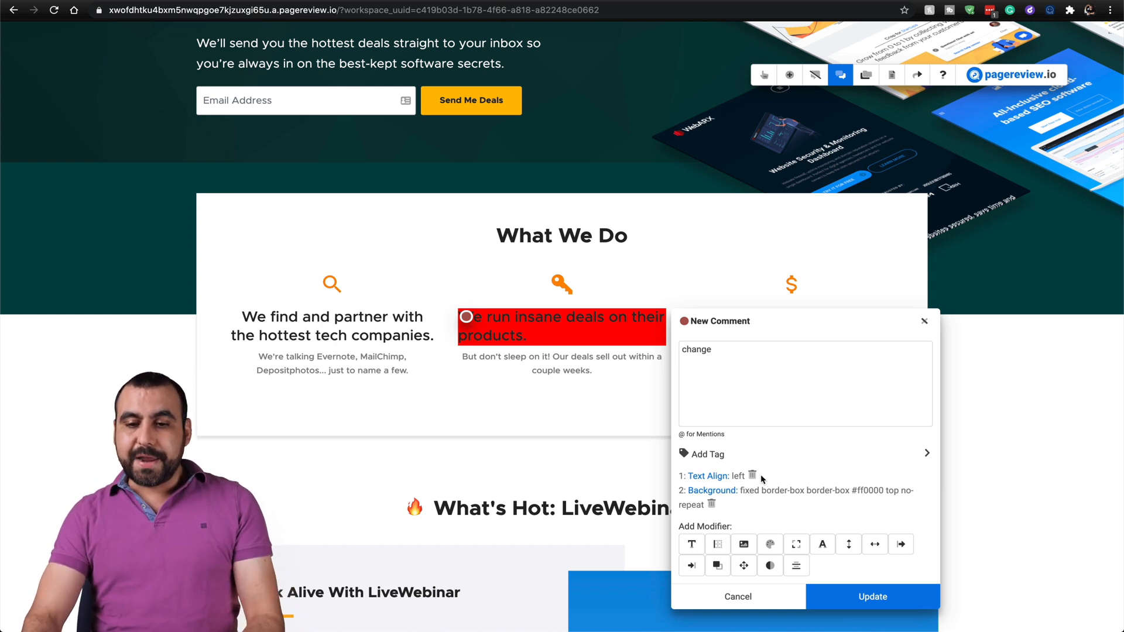
Step: Remove the Text Align modifier from the 'change' comment and update it, keeping the red background
left_click(752, 476)
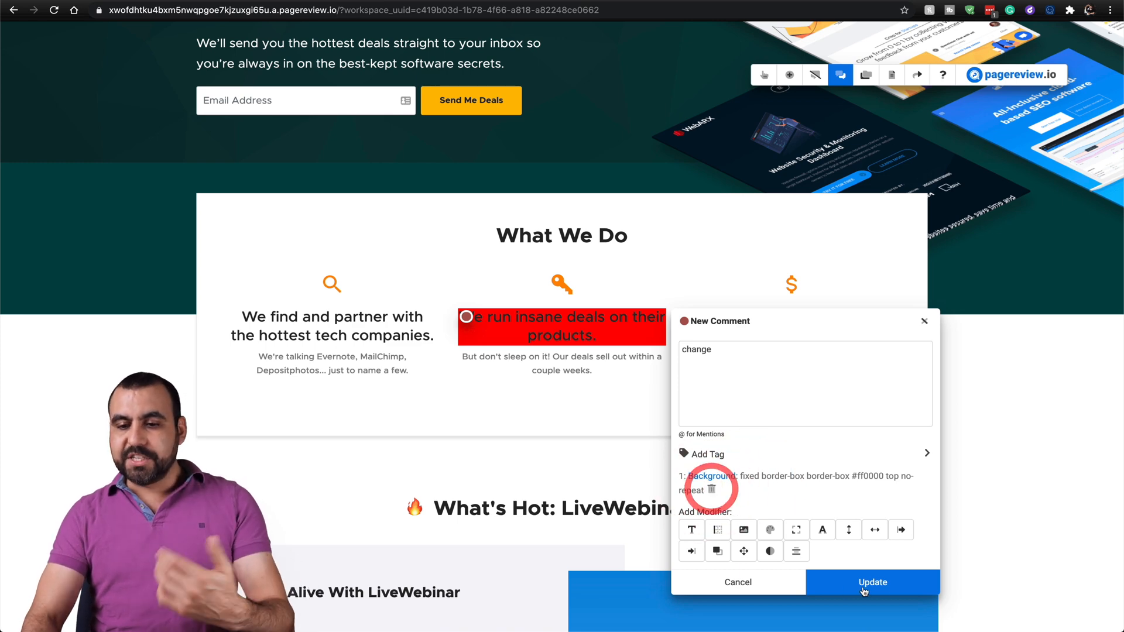
left_click(871, 582)
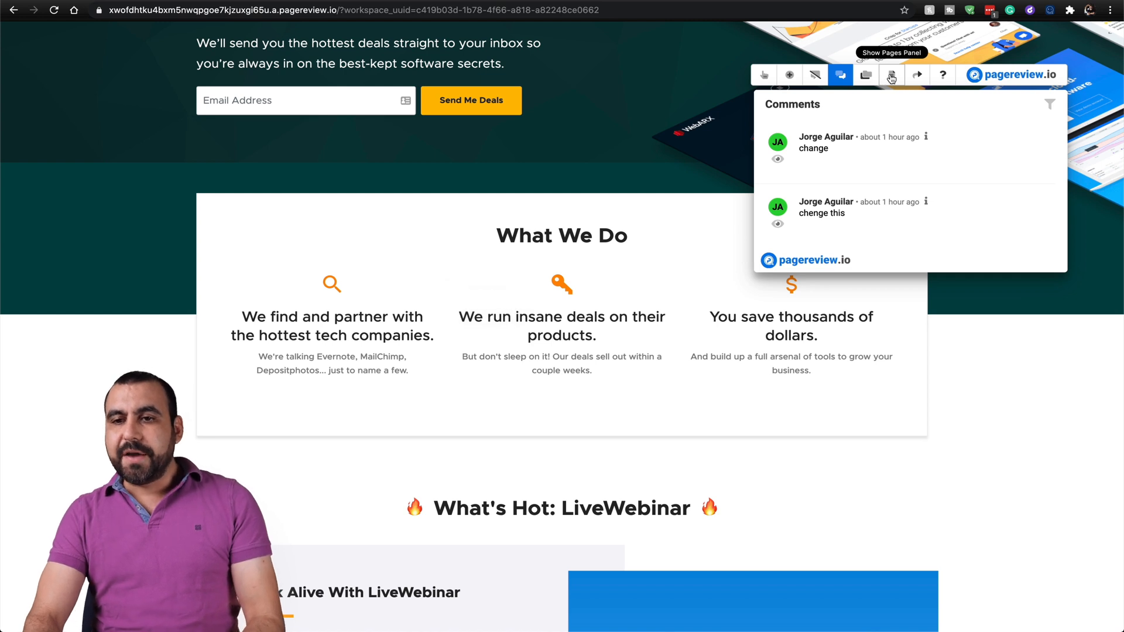
mouse_move(916, 75)
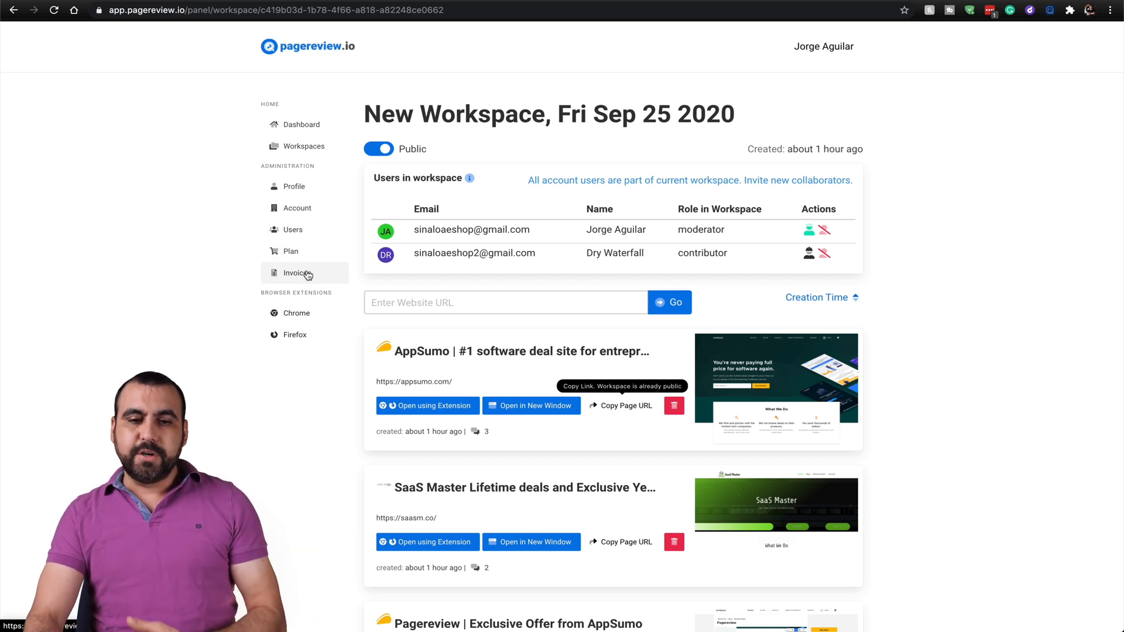
mouse_move(296, 314)
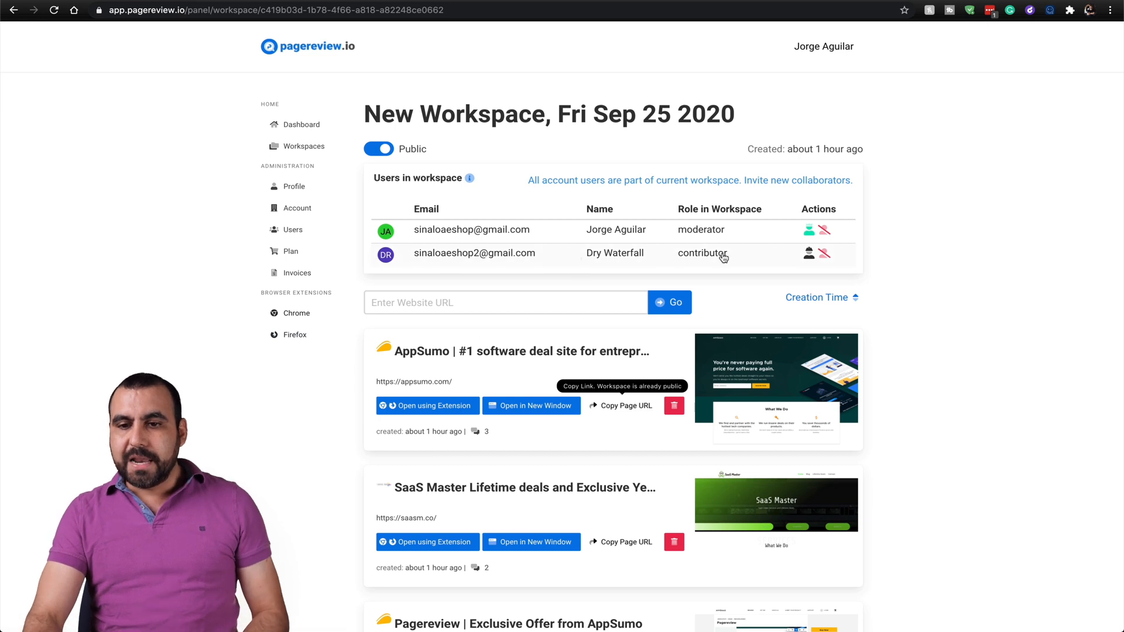
Step: Remove the contributor from New Workspace, then add the same user back via Add Users and confirm
scroll("down", 3)
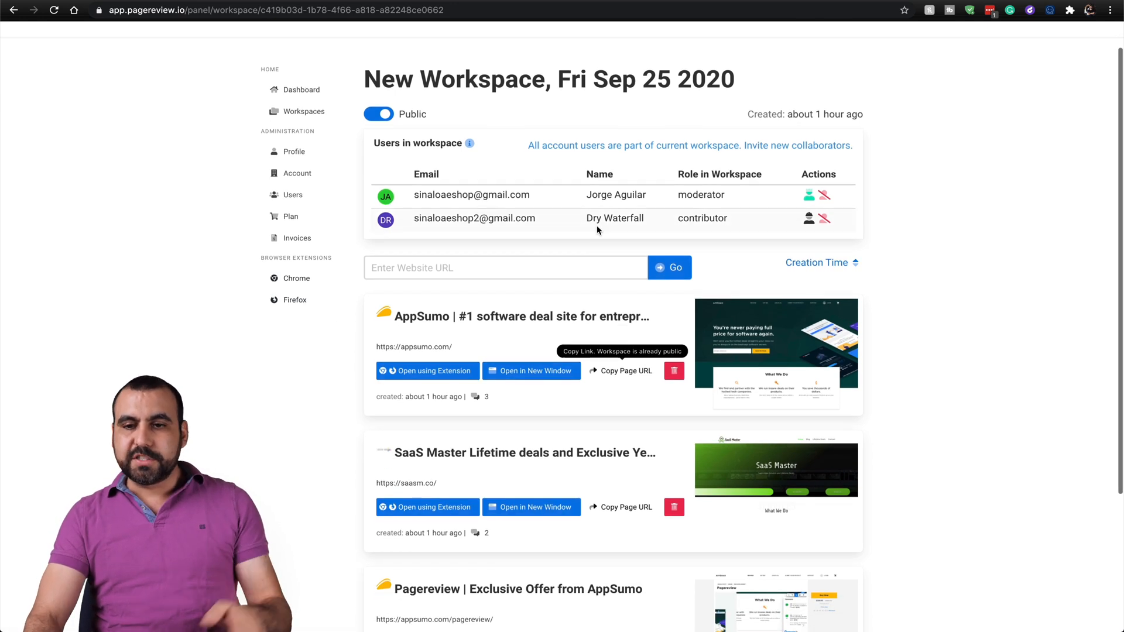
left_click(825, 219)
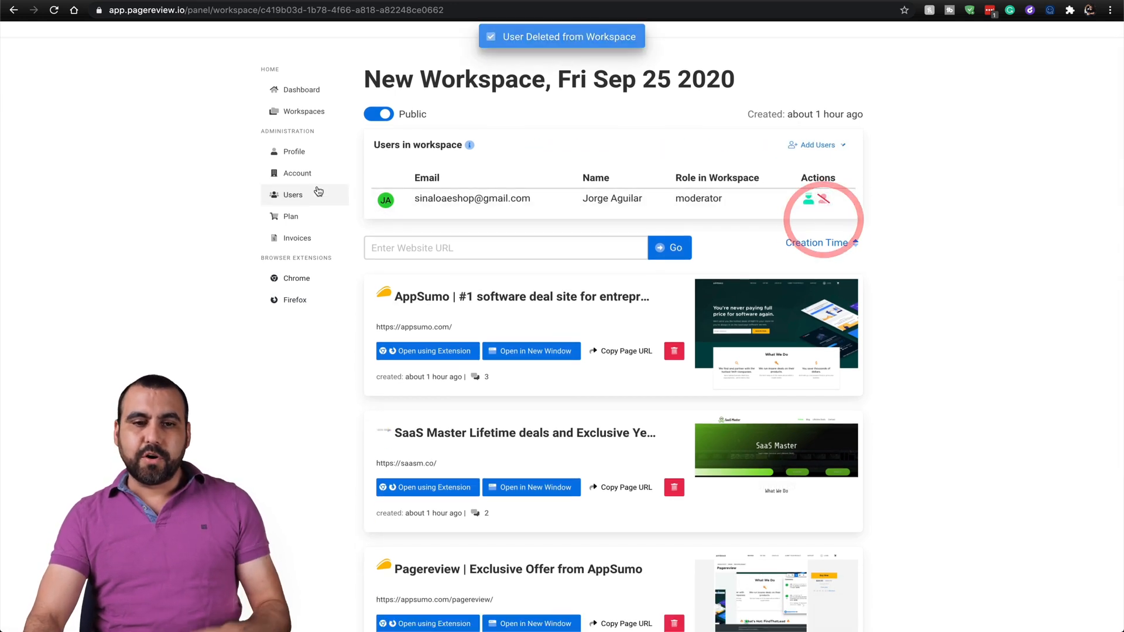
left_click(824, 146)
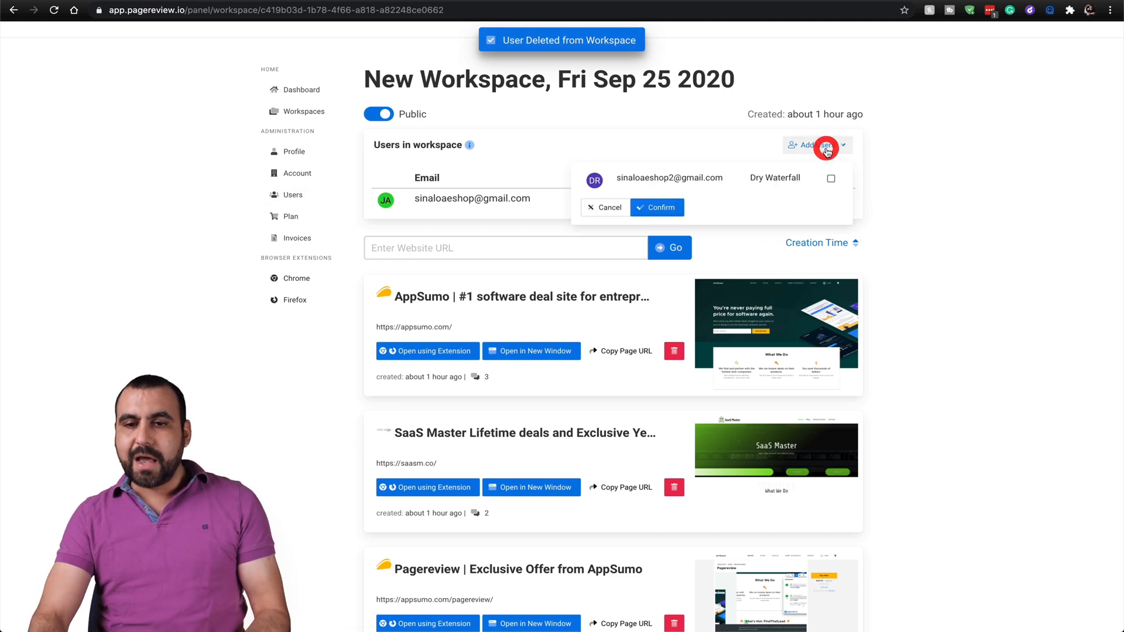
left_click(832, 179)
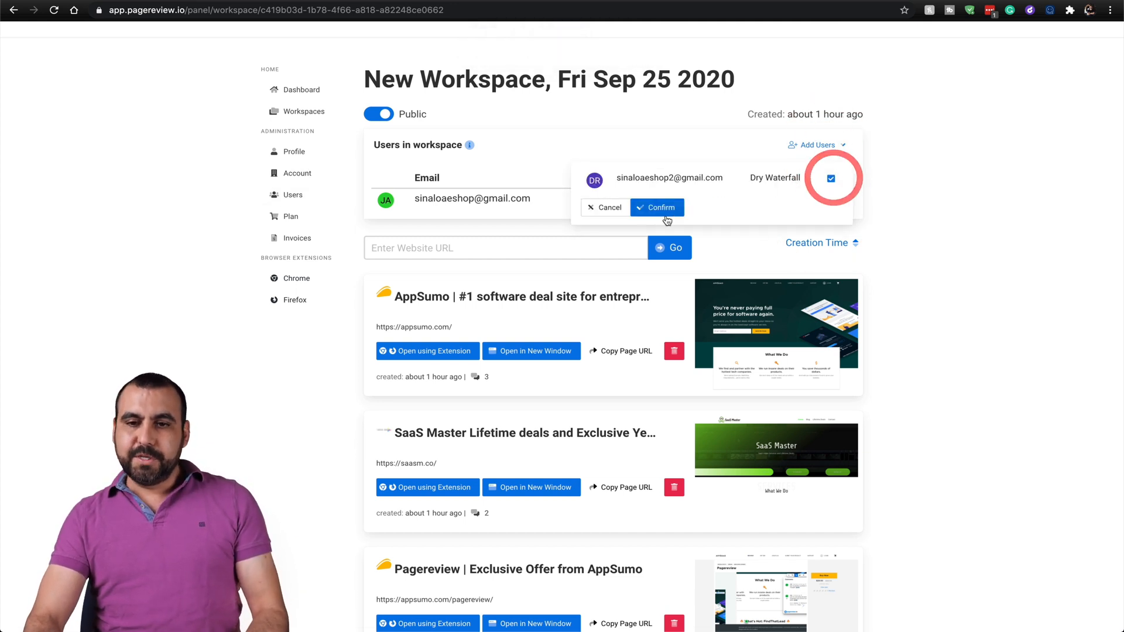
left_click(656, 208)
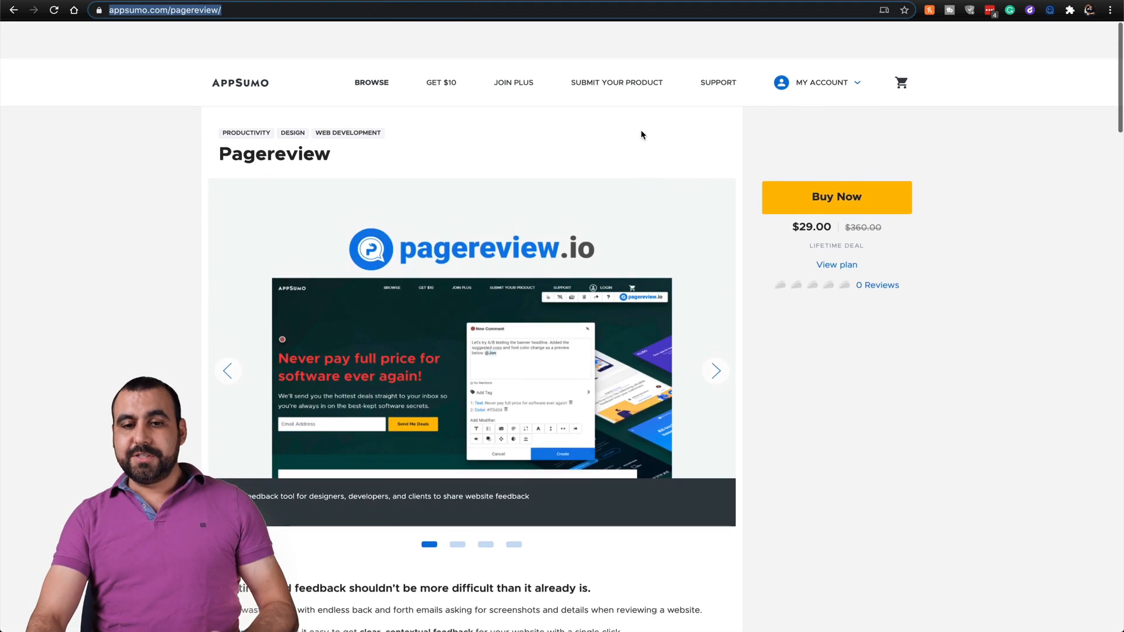
scroll("down", 3)
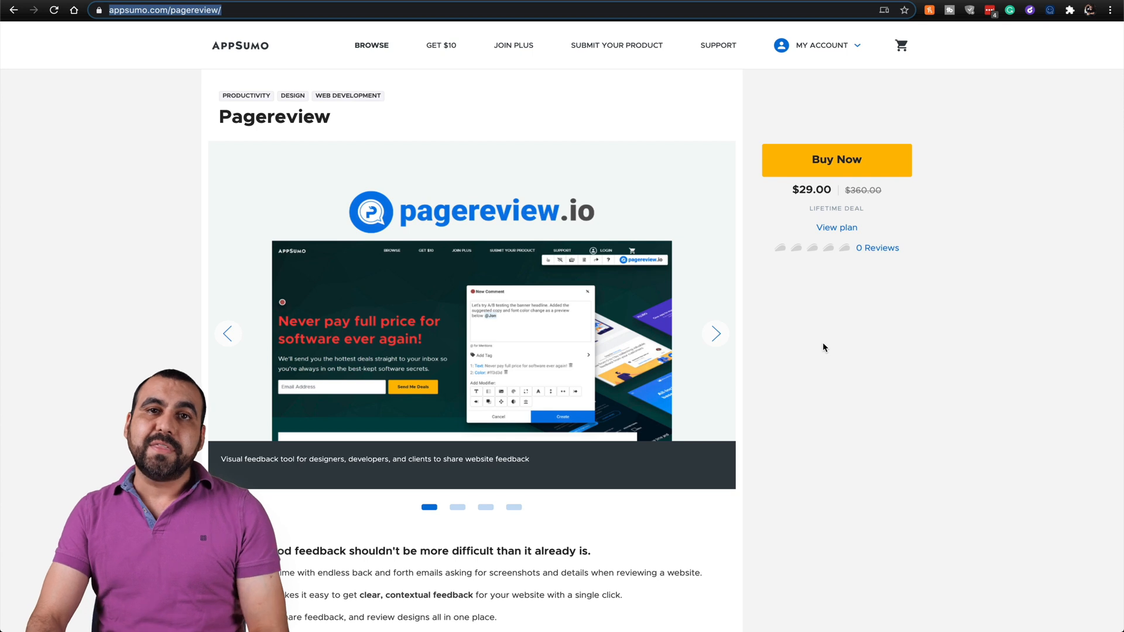
mouse_move(816, 366)
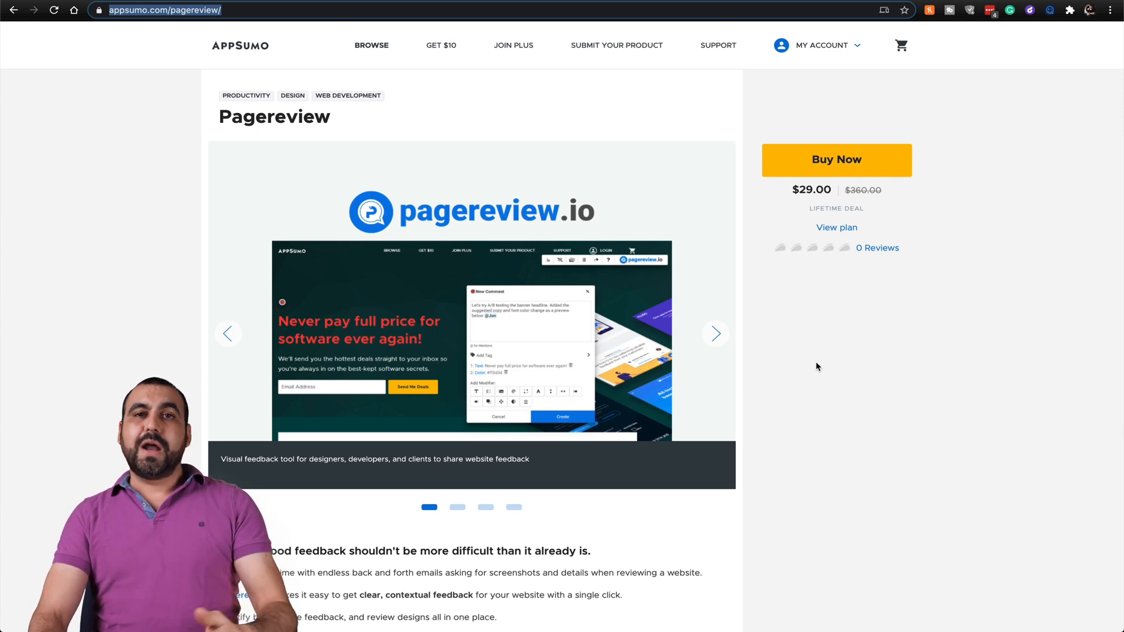